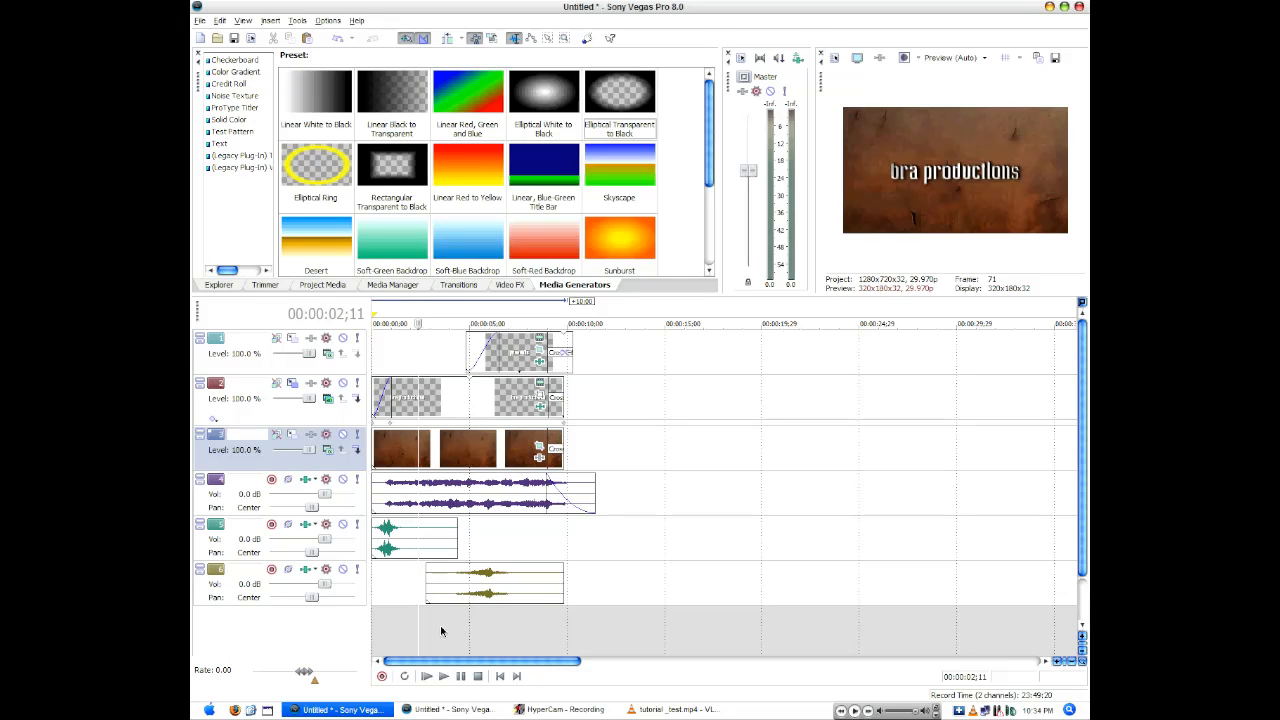
Switch to the new Untitled project that holds only the rust texture clip.
{"action": "left_click", "coordinate": [453, 709]}
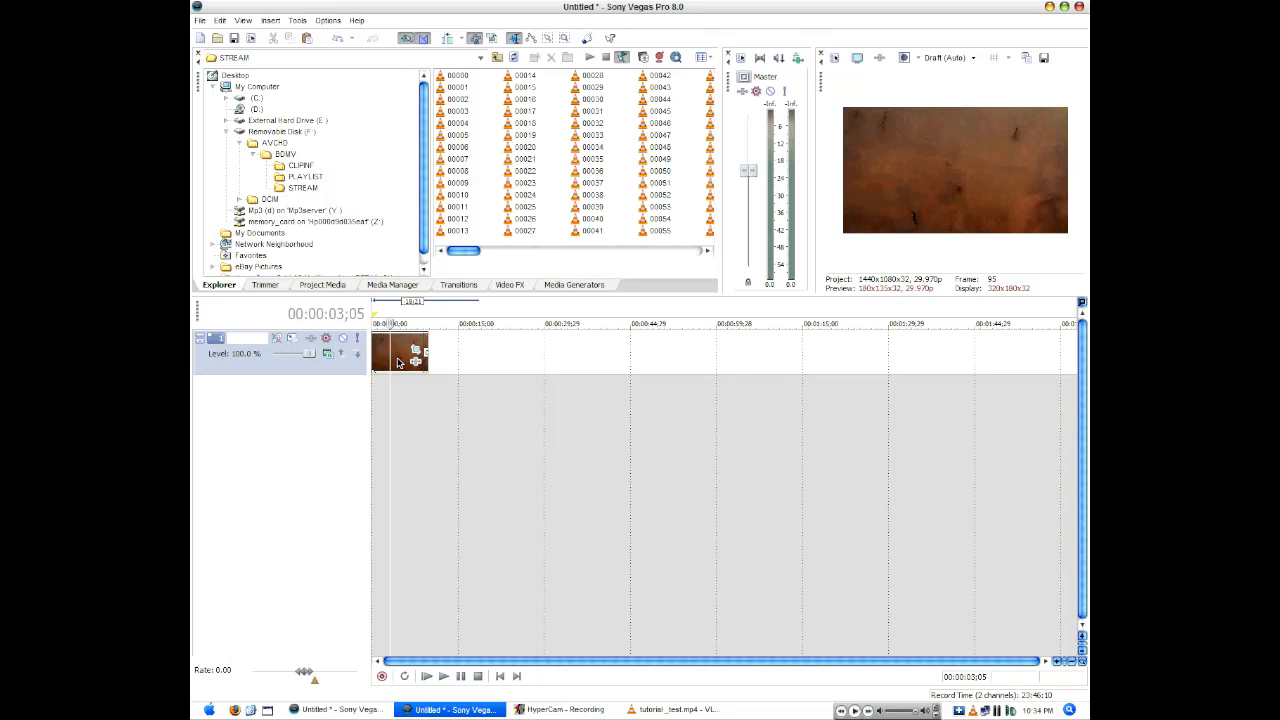
{"action": "mouse_move", "coordinate": [443, 458]}
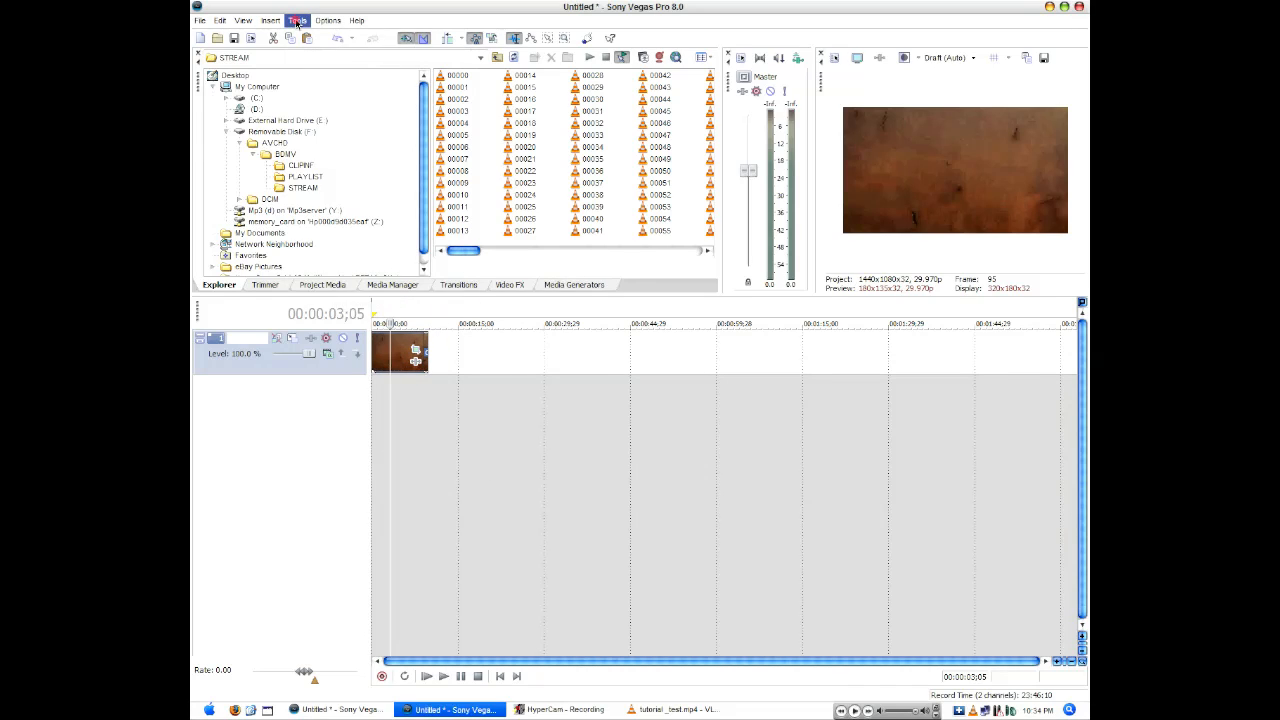
Insert a new text media event reading 'bra productions' on the track.
{"action": "left_click", "coordinate": [270, 20]}
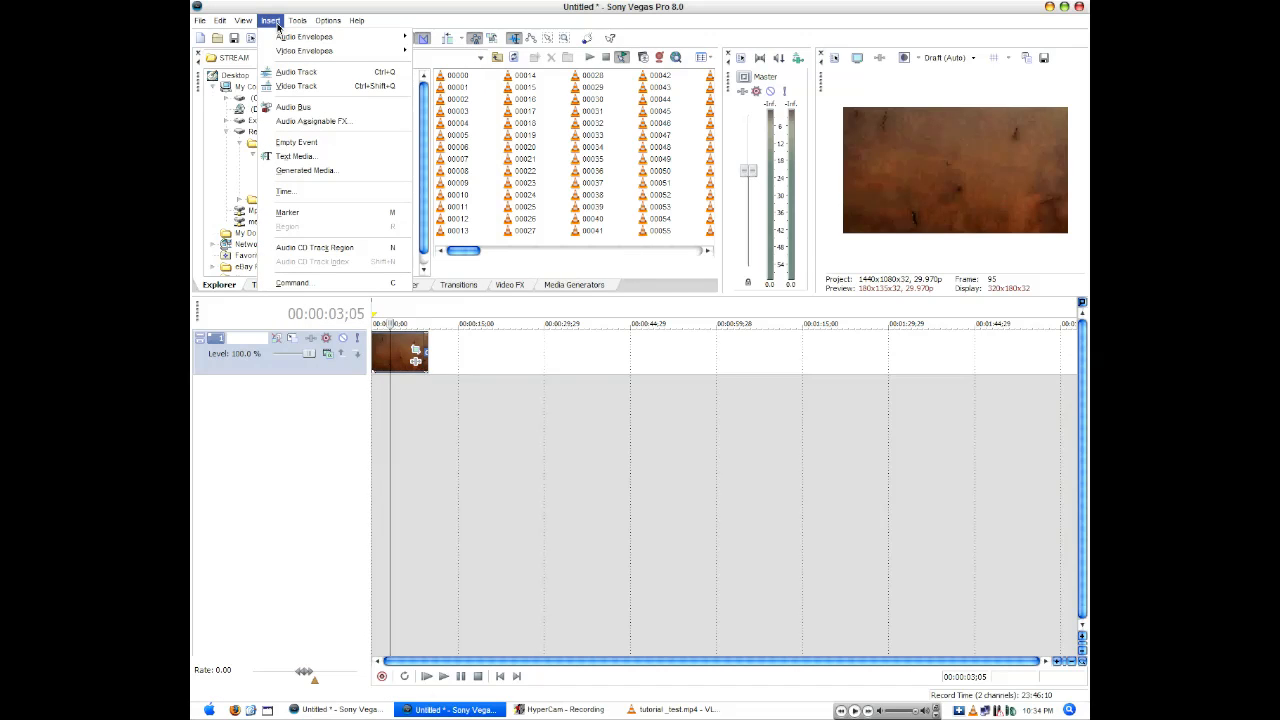
{"action": "mouse_move", "coordinate": [297, 156]}
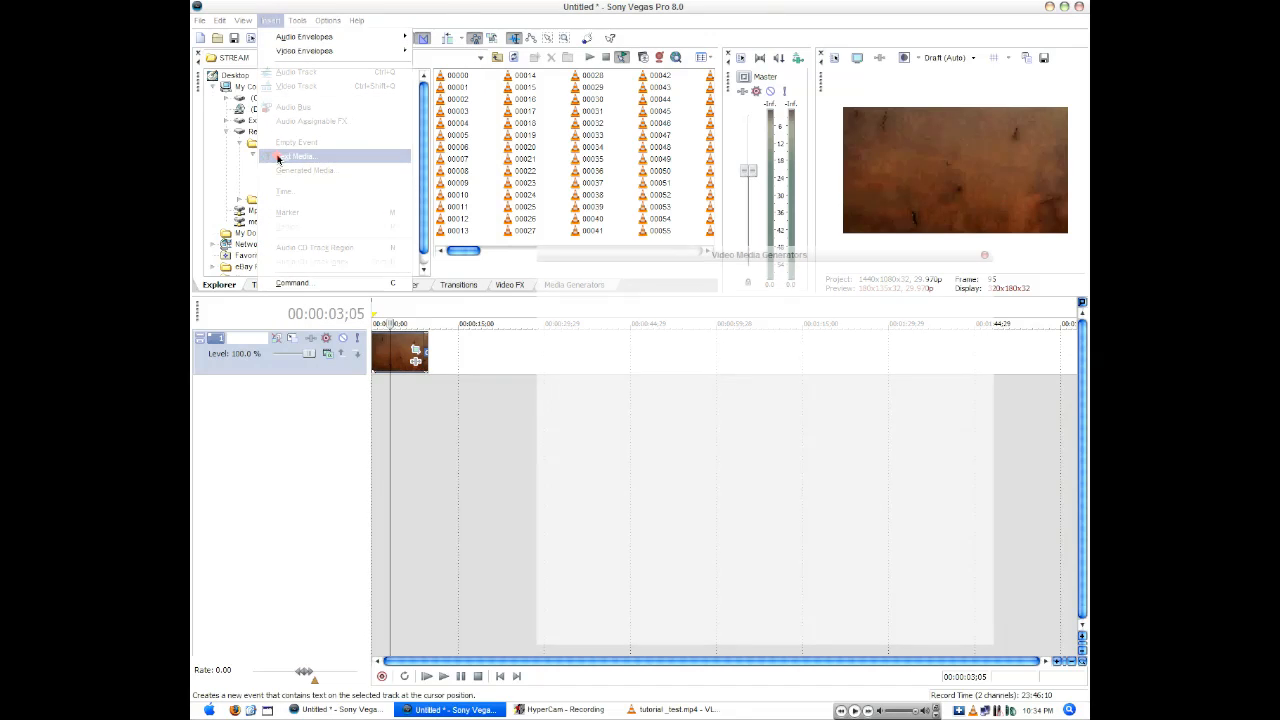
{"action": "left_click", "coordinate": [300, 155]}
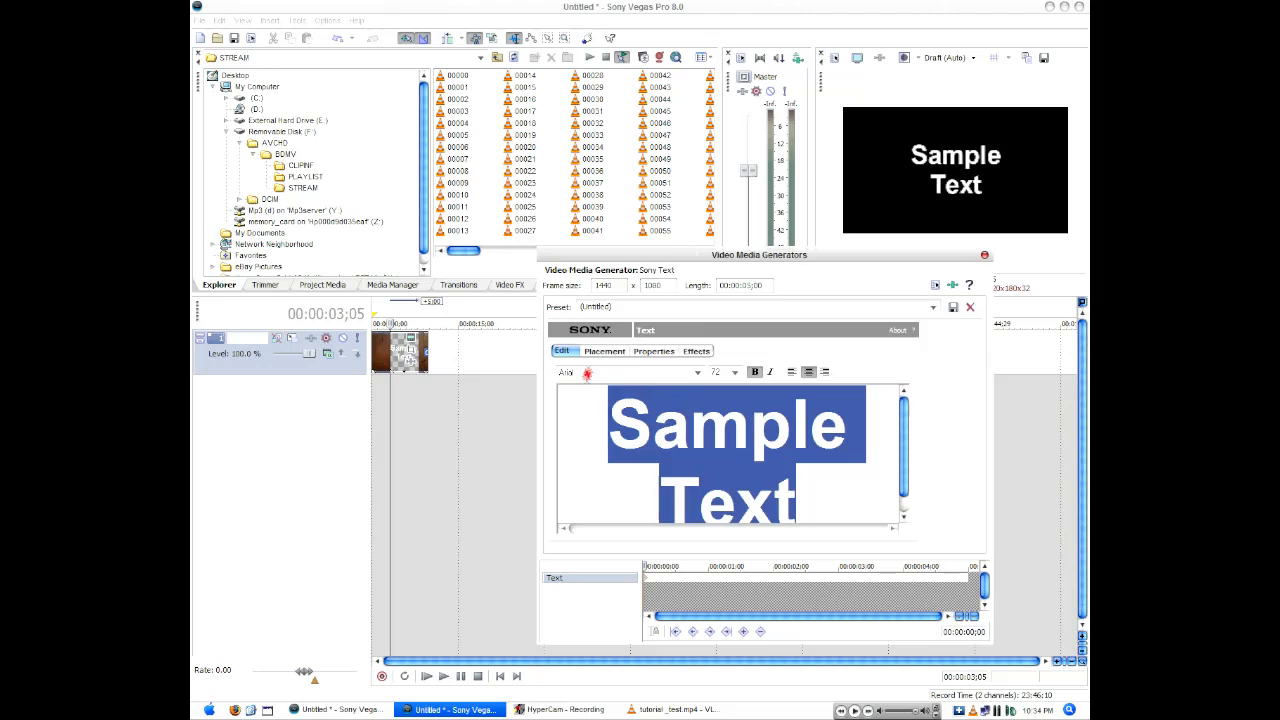
{"action": "type", "text": "b"}
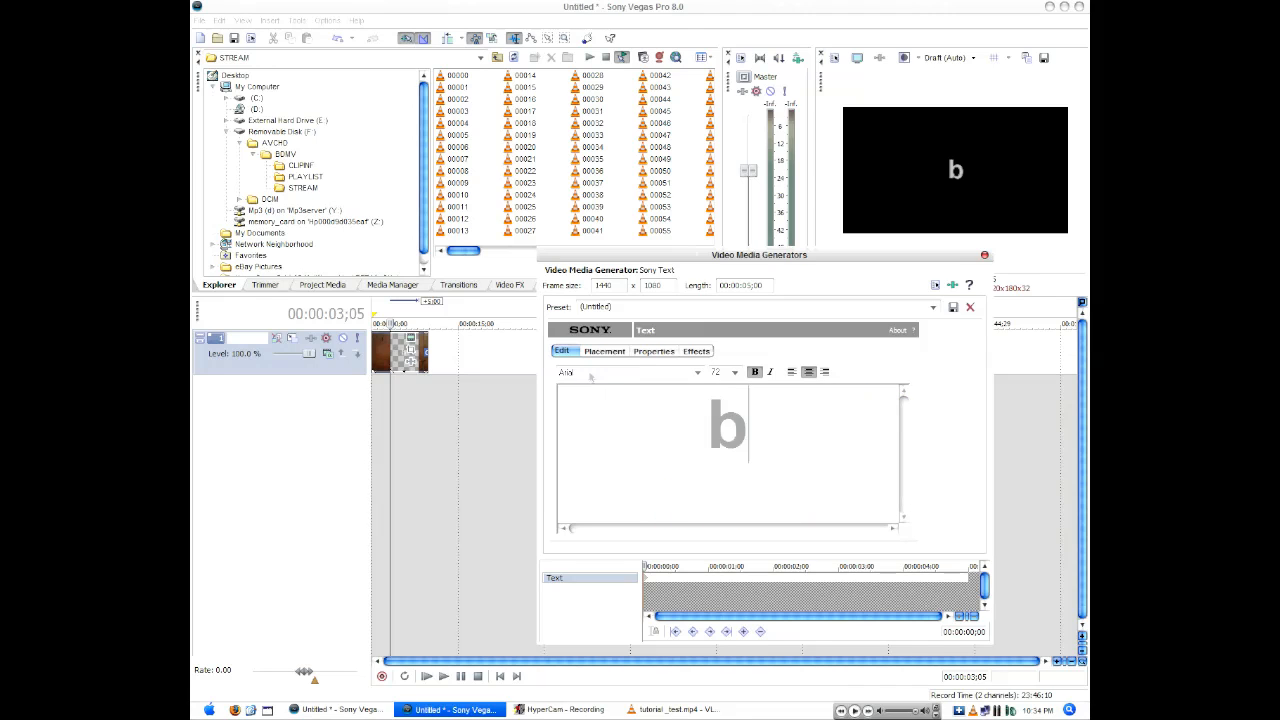
{"action": "type", "text": "raaproductions"}
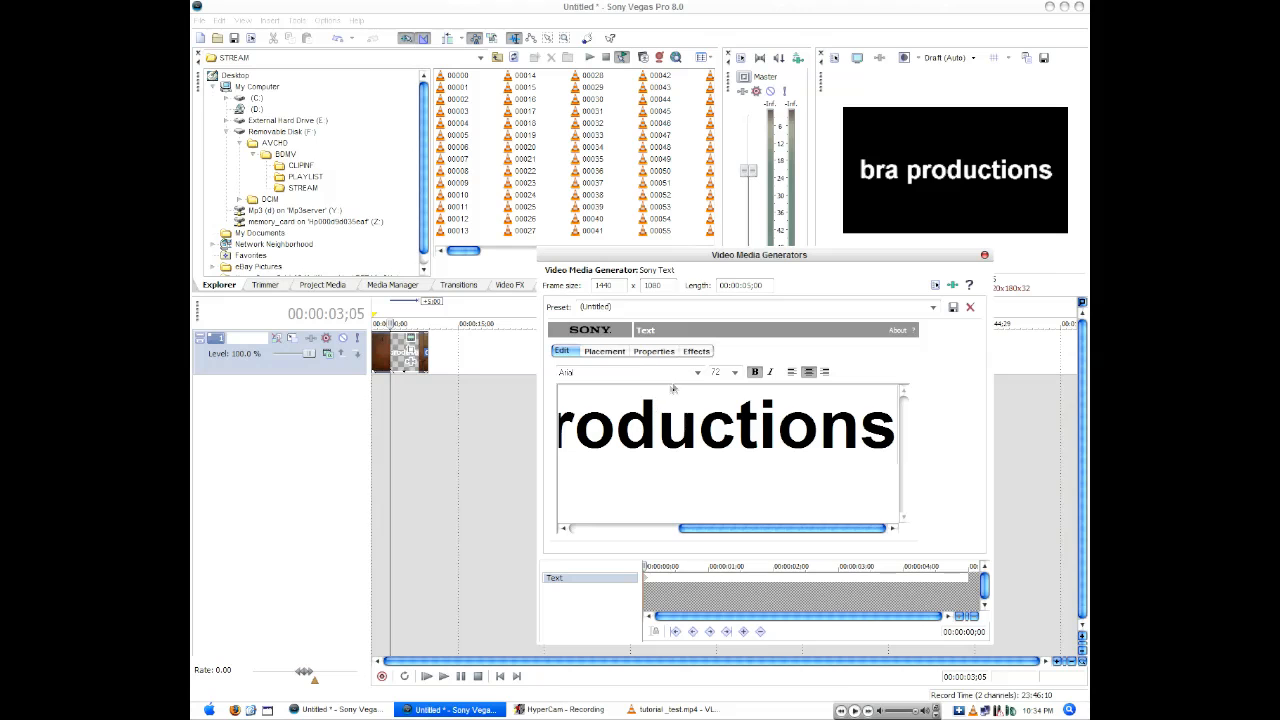
Set the title font to 'Freak out. Go bananas' and close the generator settings.
{"action": "left_click", "coordinate": [697, 372]}
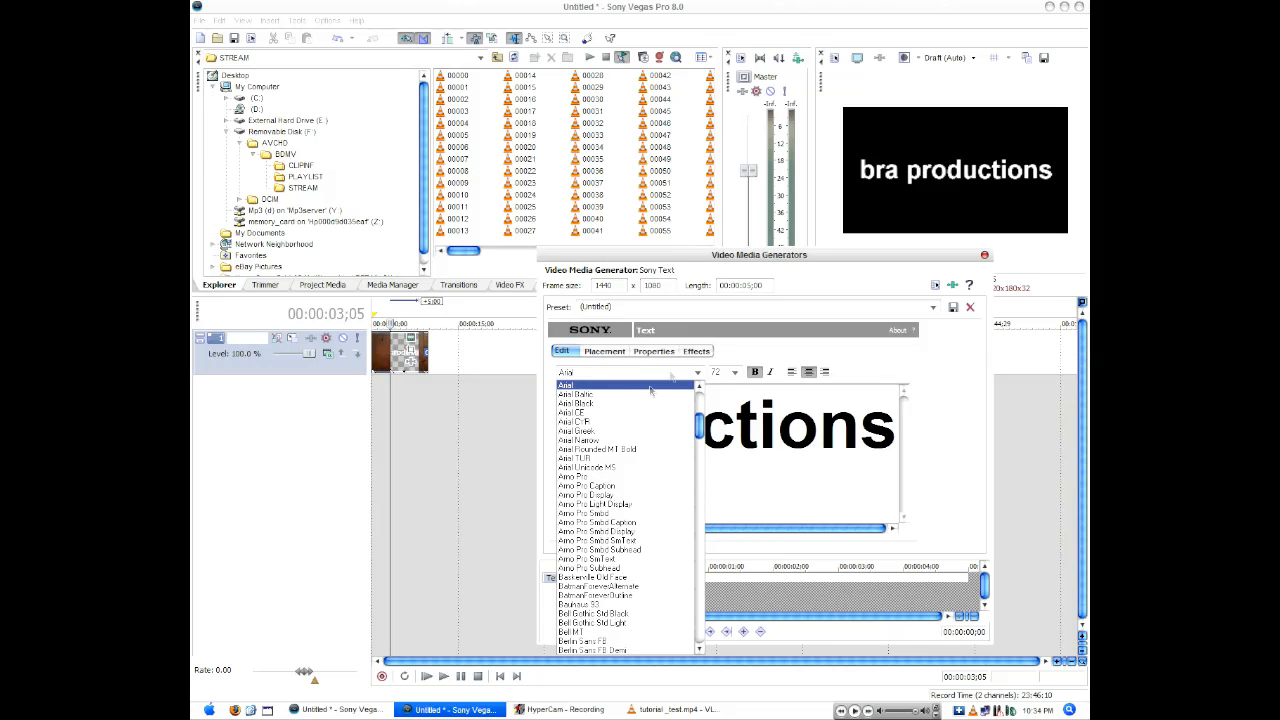
{"action": "scroll", "scroll_direction": "down", "scroll_amount": 3}
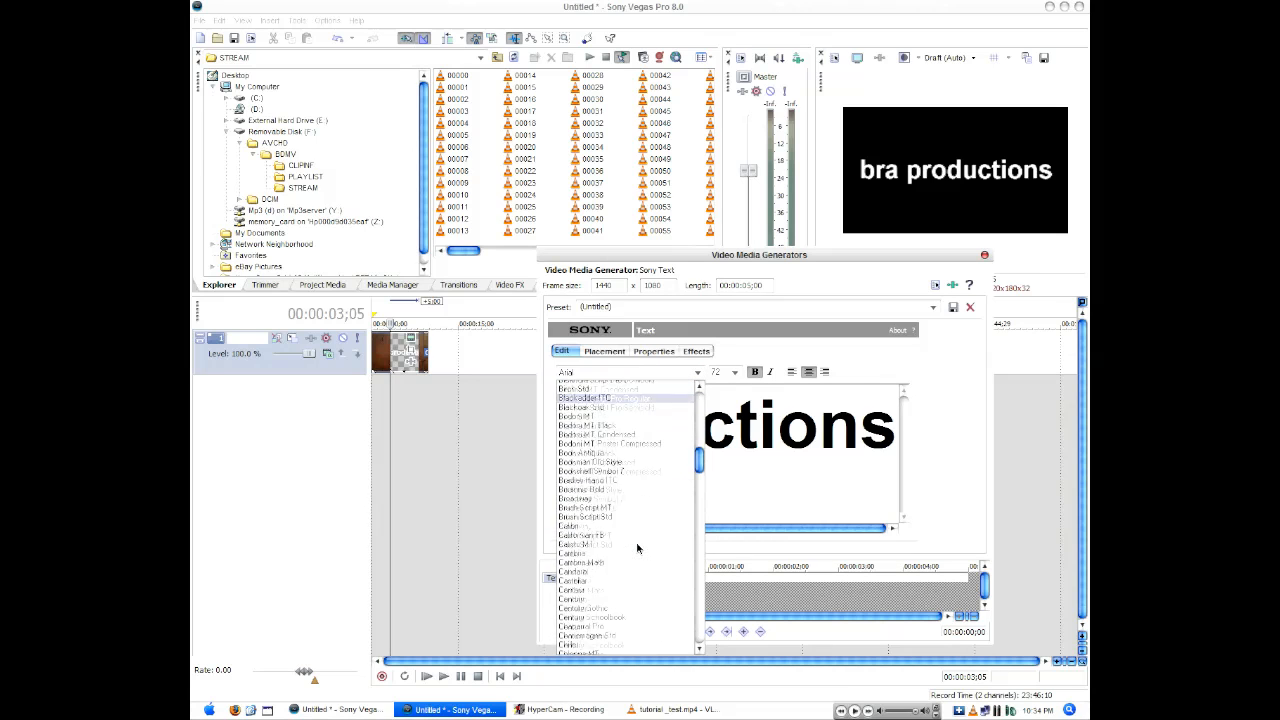
{"action": "scroll", "scroll_direction": "down", "scroll_amount": 3}
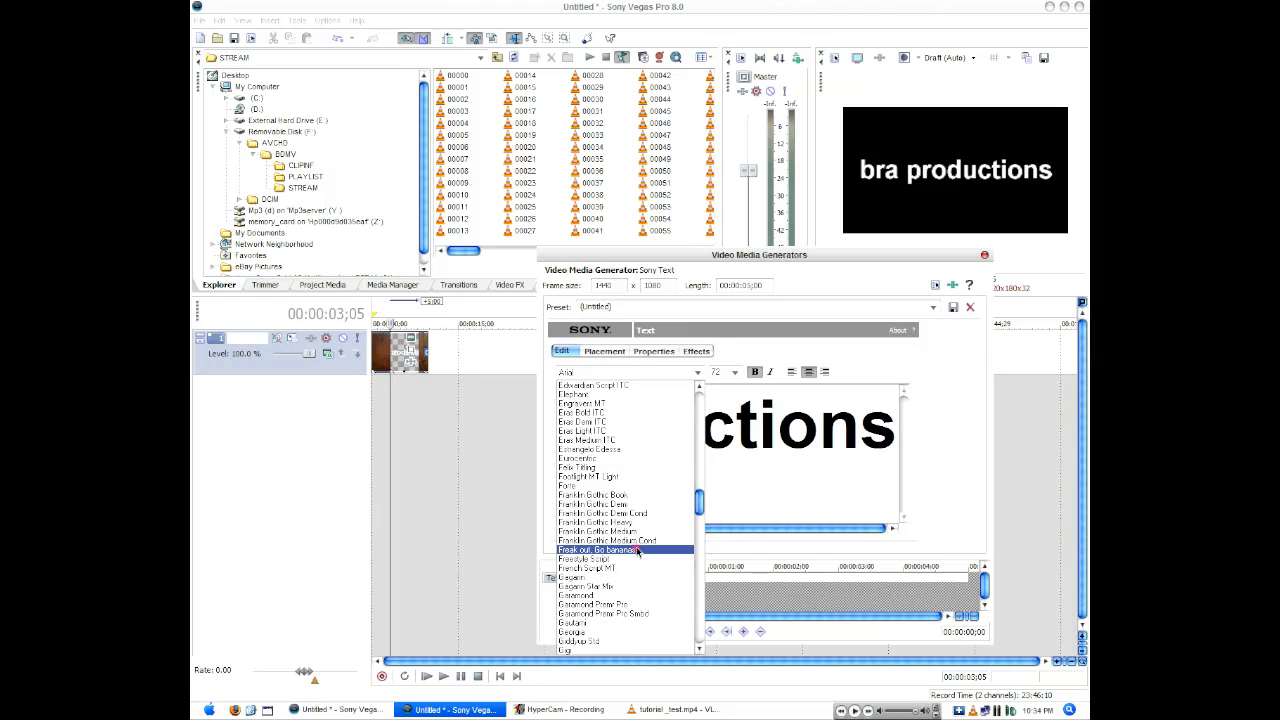
{"action": "left_click", "coordinate": [607, 549]}
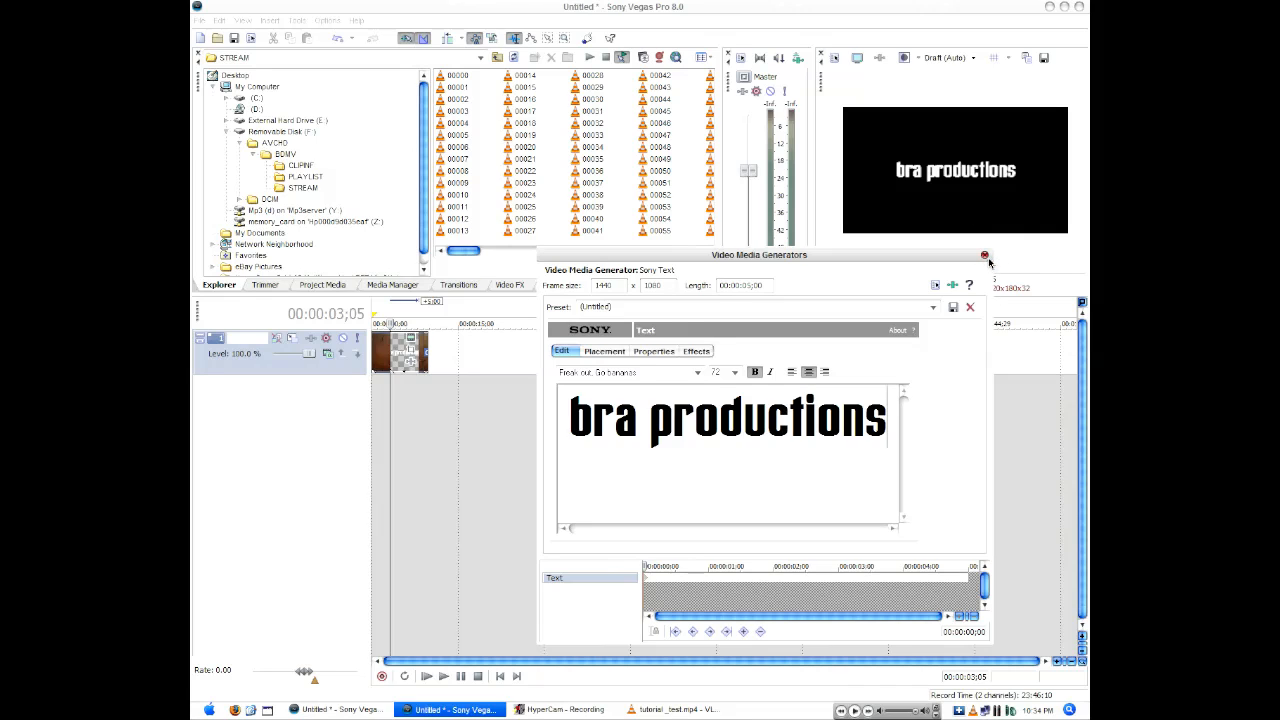
{"action": "left_click", "coordinate": [984, 256]}
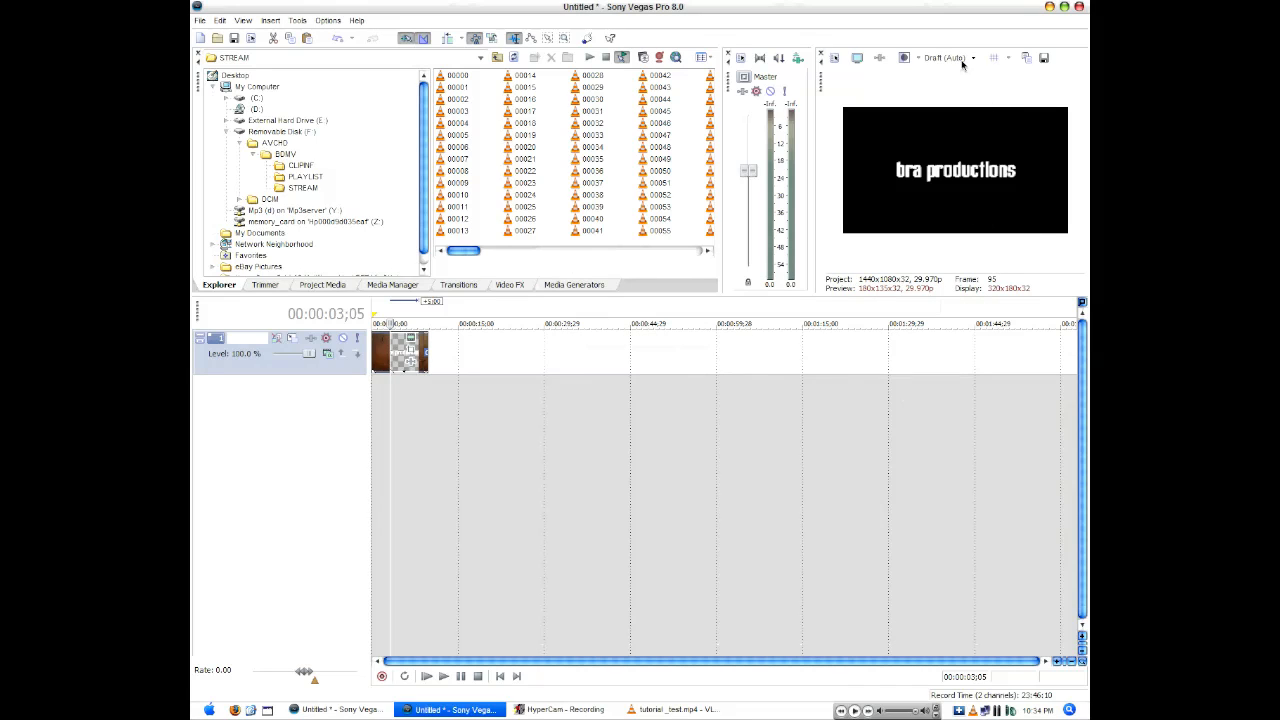
Set preview quality to Preview (Auto) and place the title on a track above the rust clip.
{"action": "left_click", "coordinate": [945, 57]}
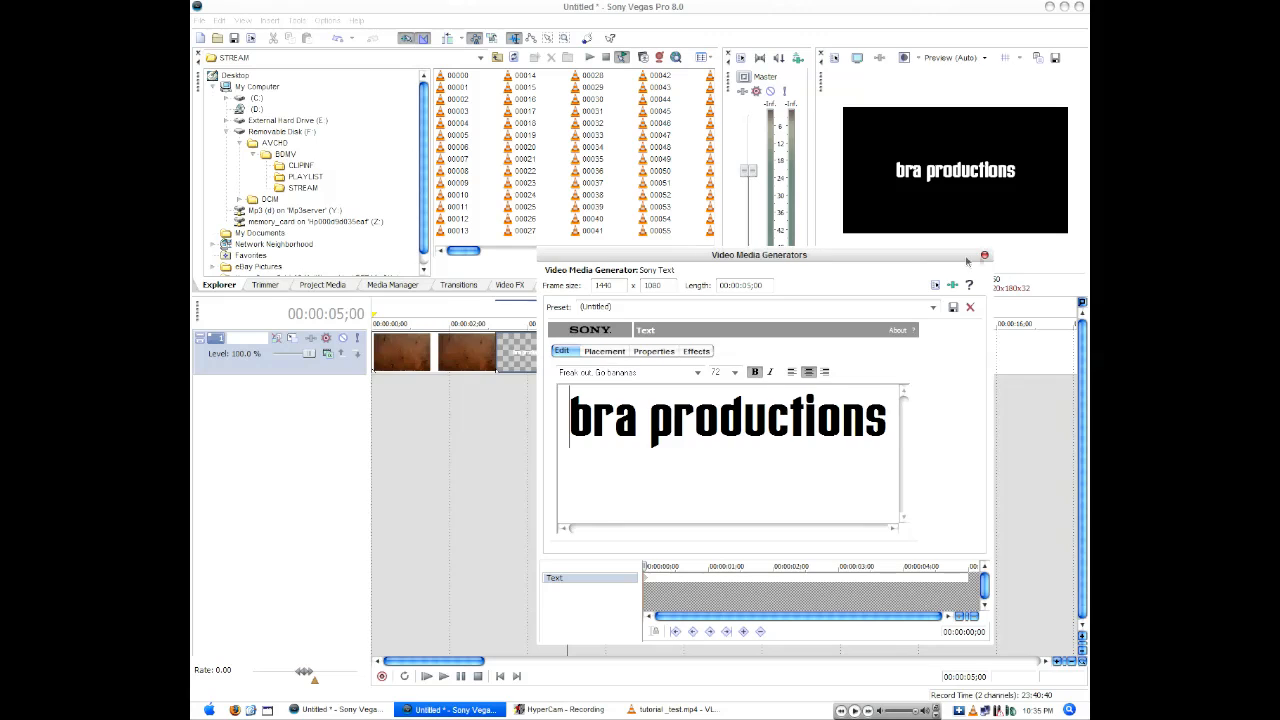
{"action": "left_click", "coordinate": [984, 255]}
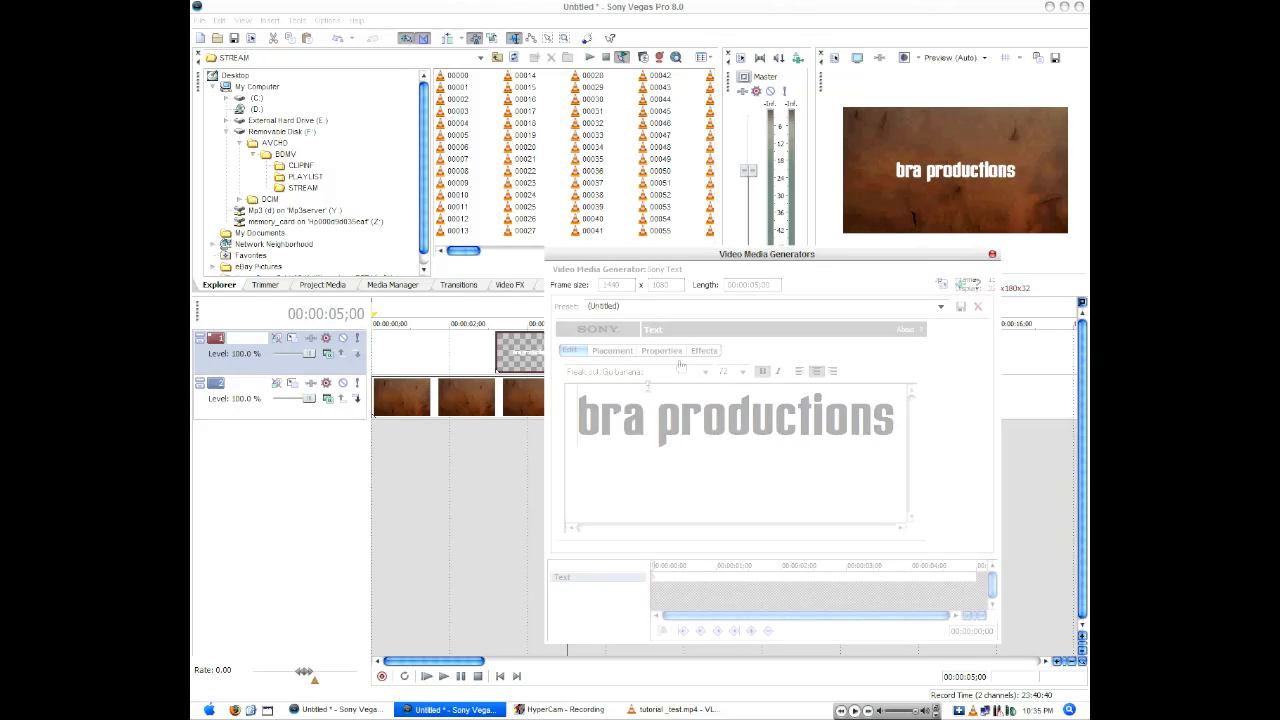
Enable Draw Shadow in the text generator's Effects settings.
{"action": "left_click", "coordinate": [661, 350]}
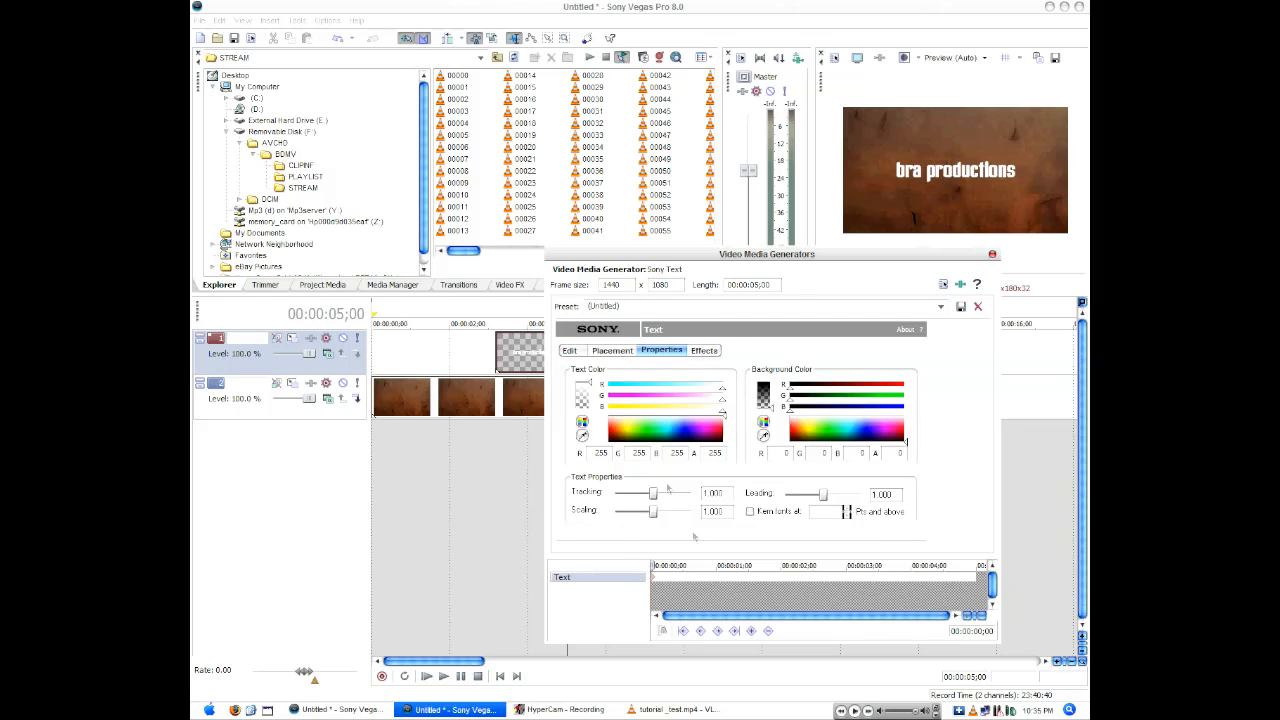
{"action": "left_click", "coordinate": [704, 350]}
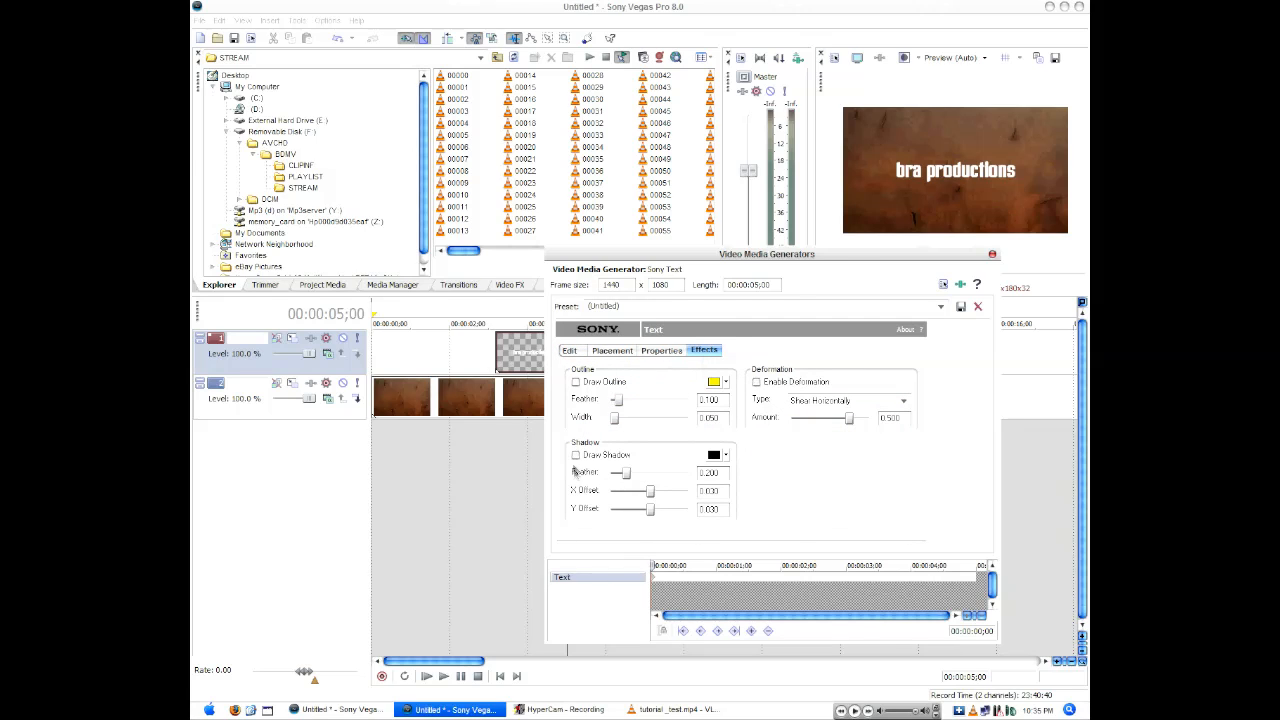
{"action": "left_click", "coordinate": [575, 455]}
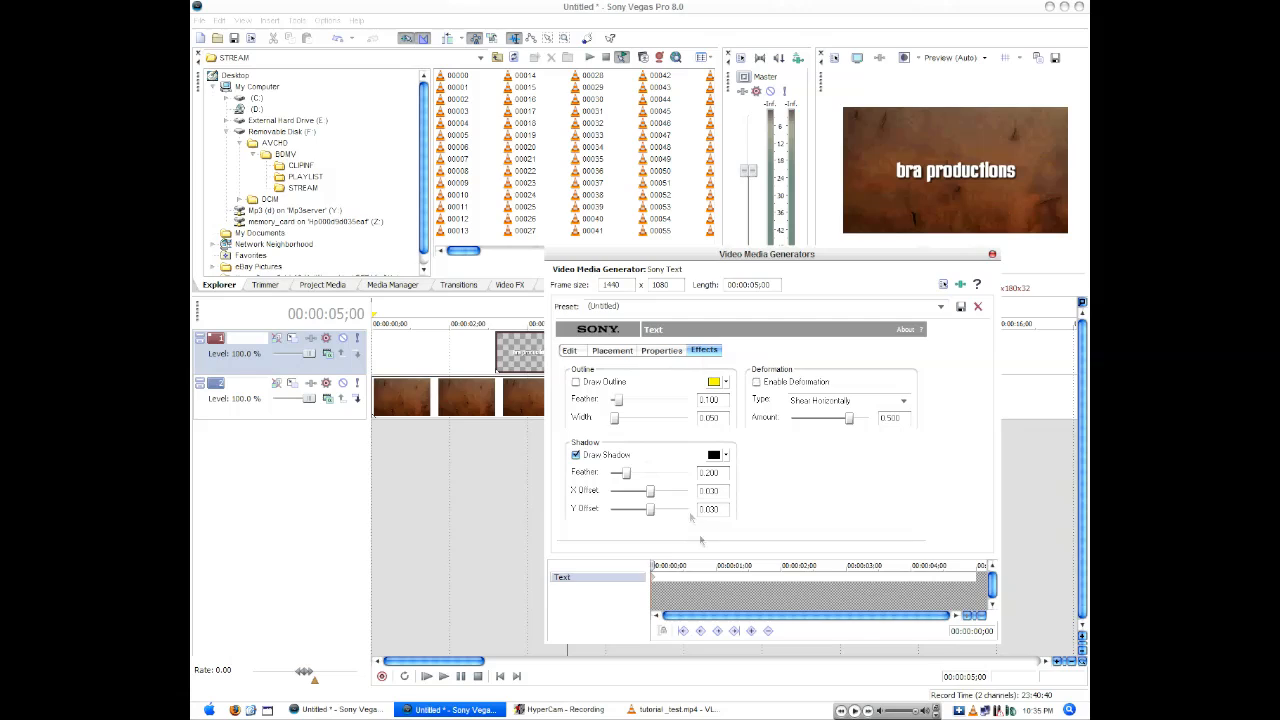
{"action": "mouse_move", "coordinate": [970, 157]}
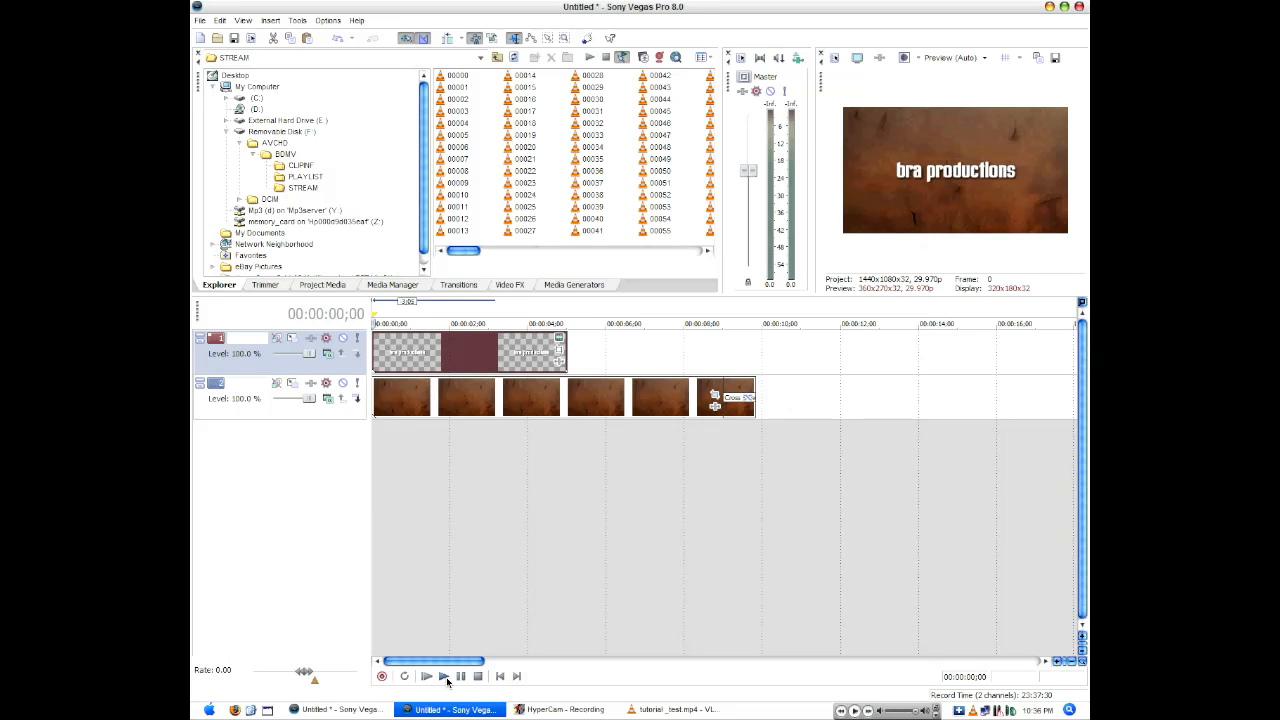
Preview the intro, then add a short fade-in at the start of the title event.
{"action": "left_click", "coordinate": [425, 676]}
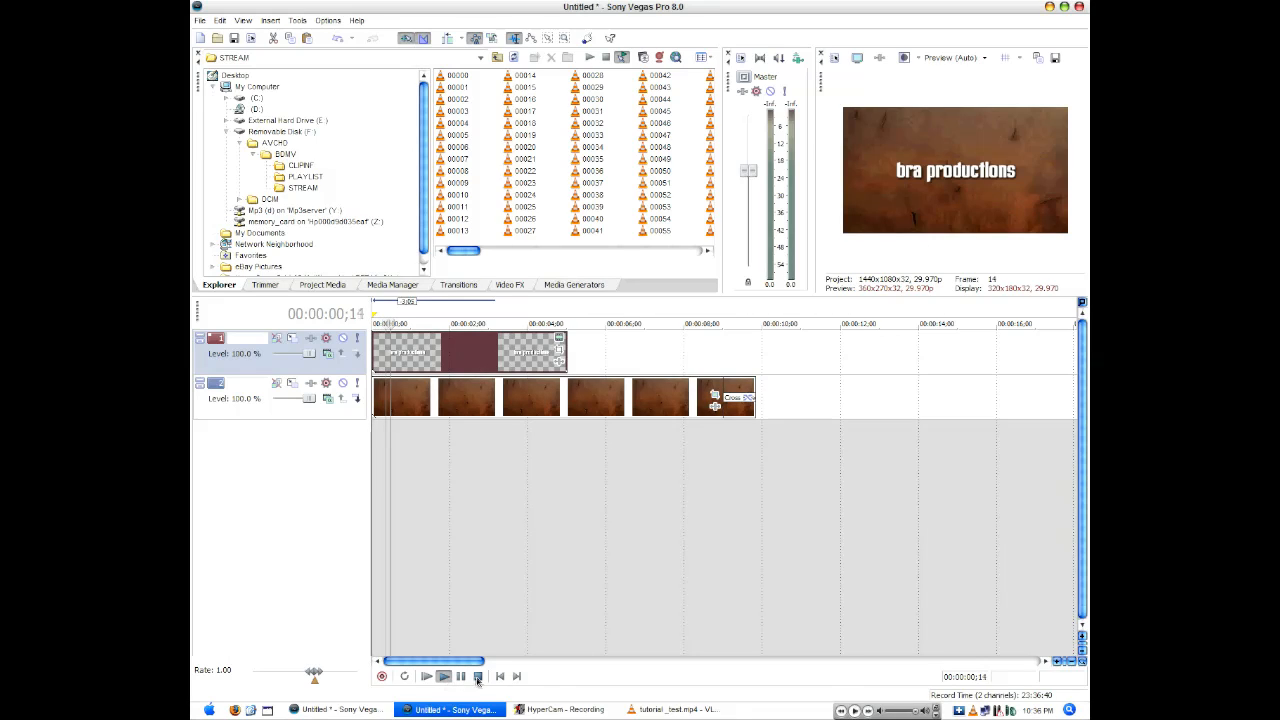
{"action": "left_click", "coordinate": [478, 676]}
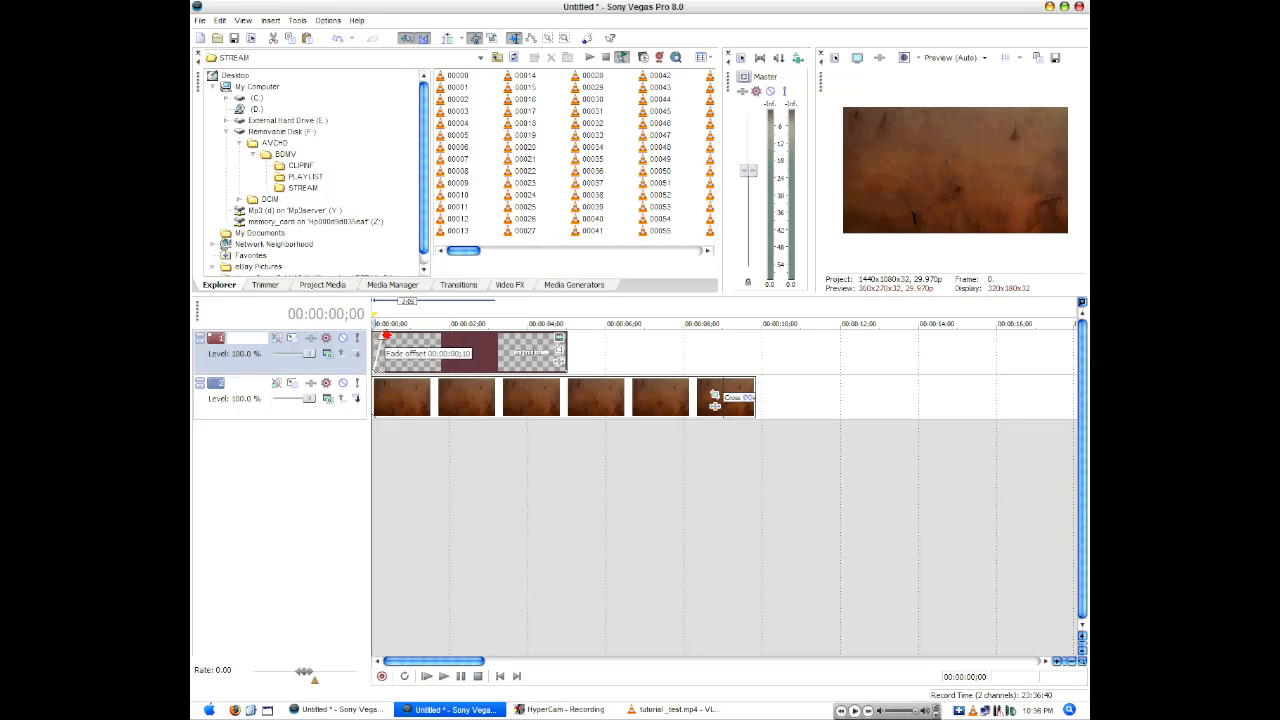
{"action": "left_click", "coordinate": [327, 338]}
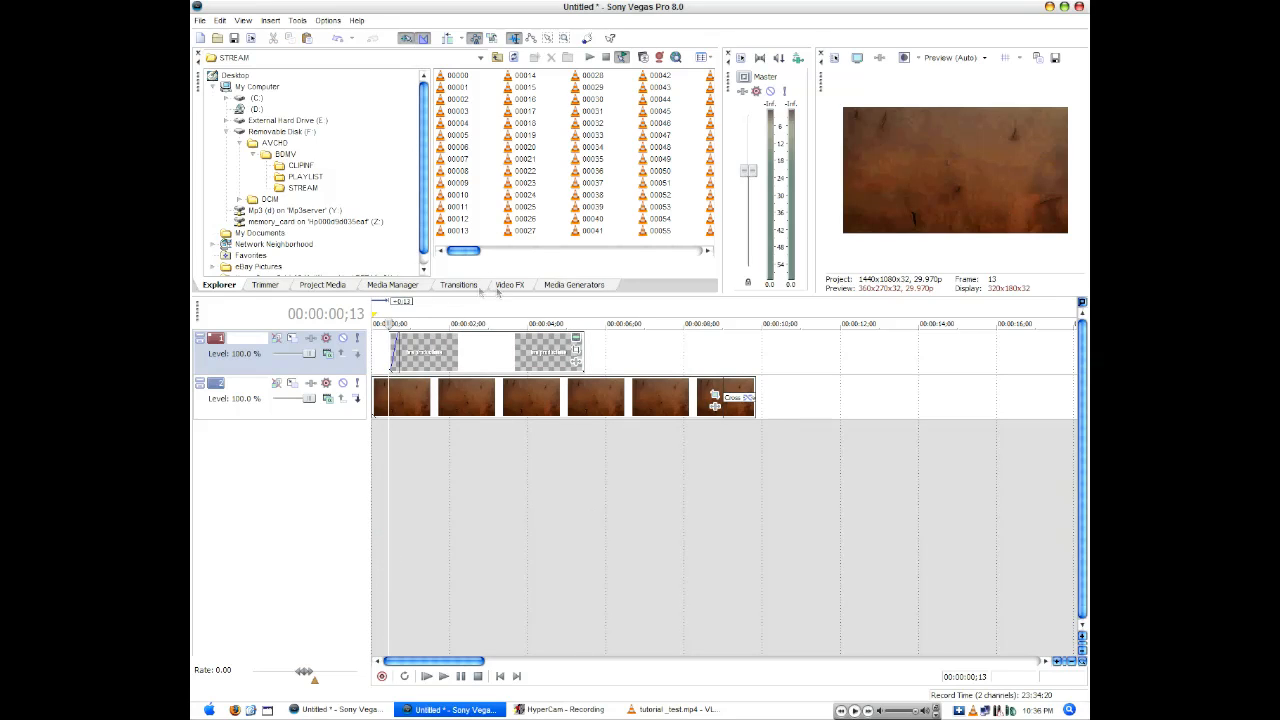
Apply the Cross Effect Blur preset as the title's fade-in transition and close its settings.
{"action": "left_click", "coordinate": [458, 284]}
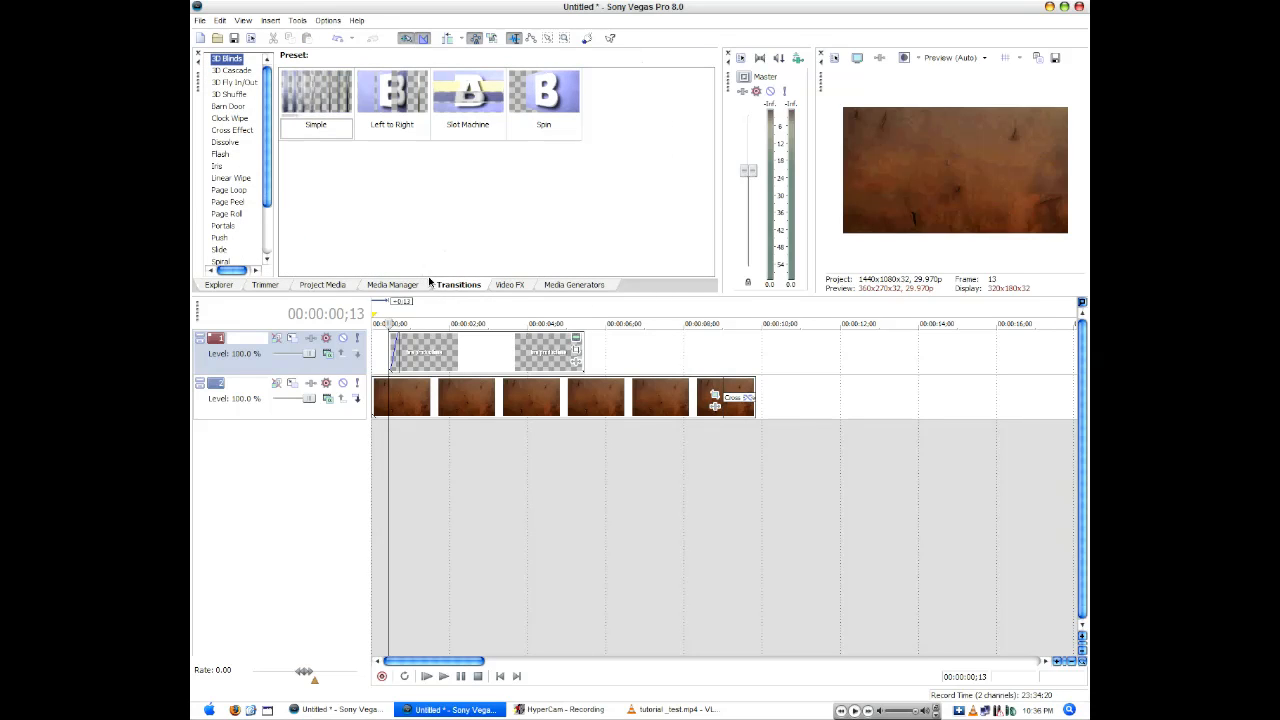
{"action": "left_click", "coordinate": [232, 130]}
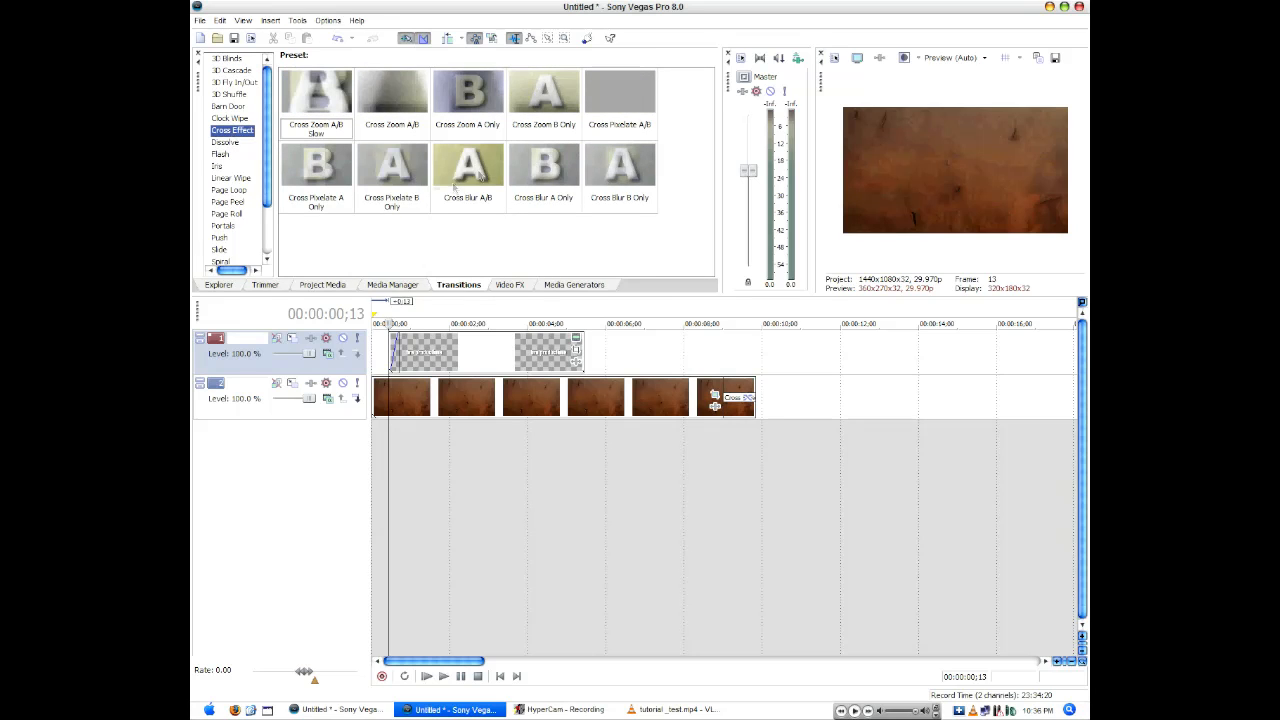
{"action": "left_click", "coordinate": [467, 170]}
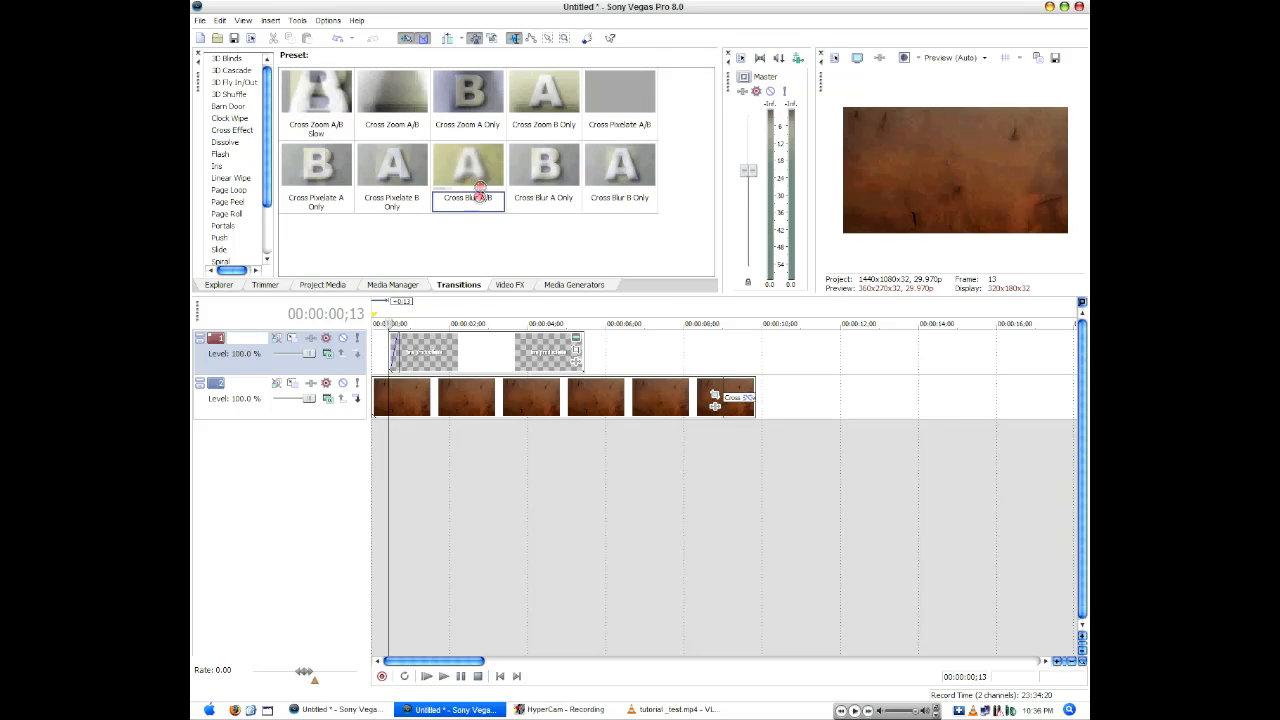
{"action": "double_click", "coordinate": [467, 165]}
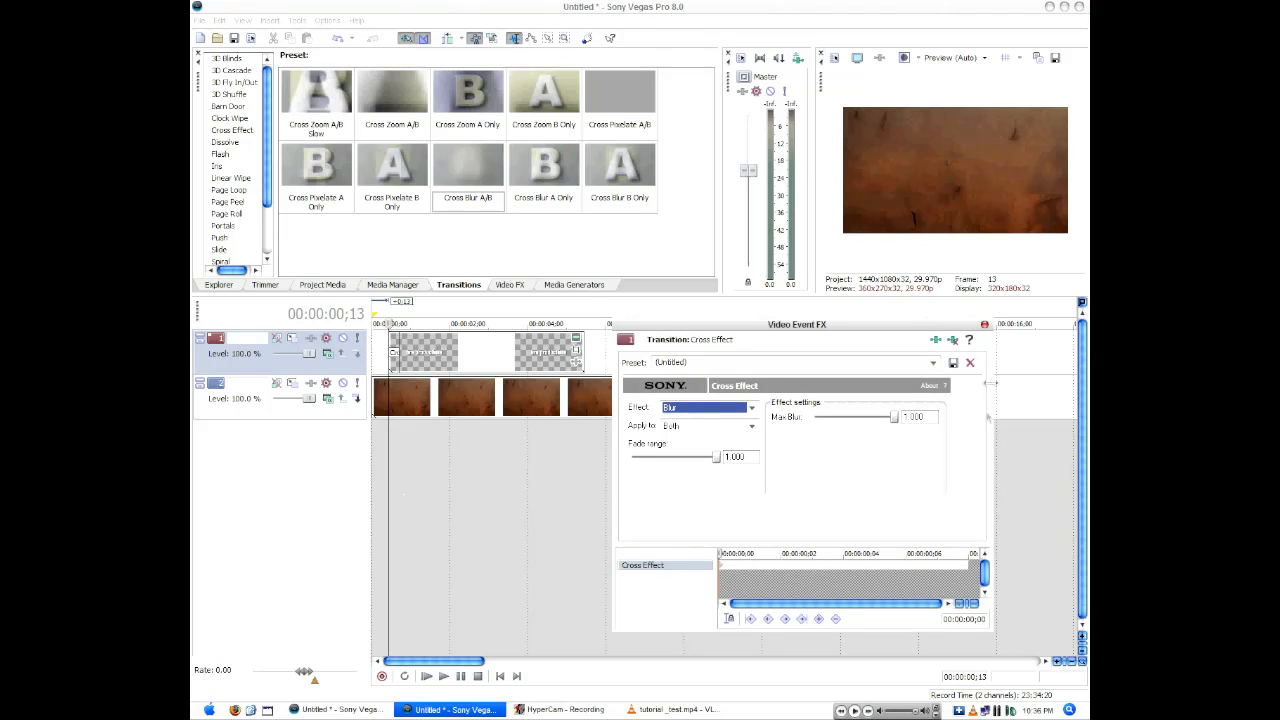
{"action": "left_click", "coordinate": [969, 362]}
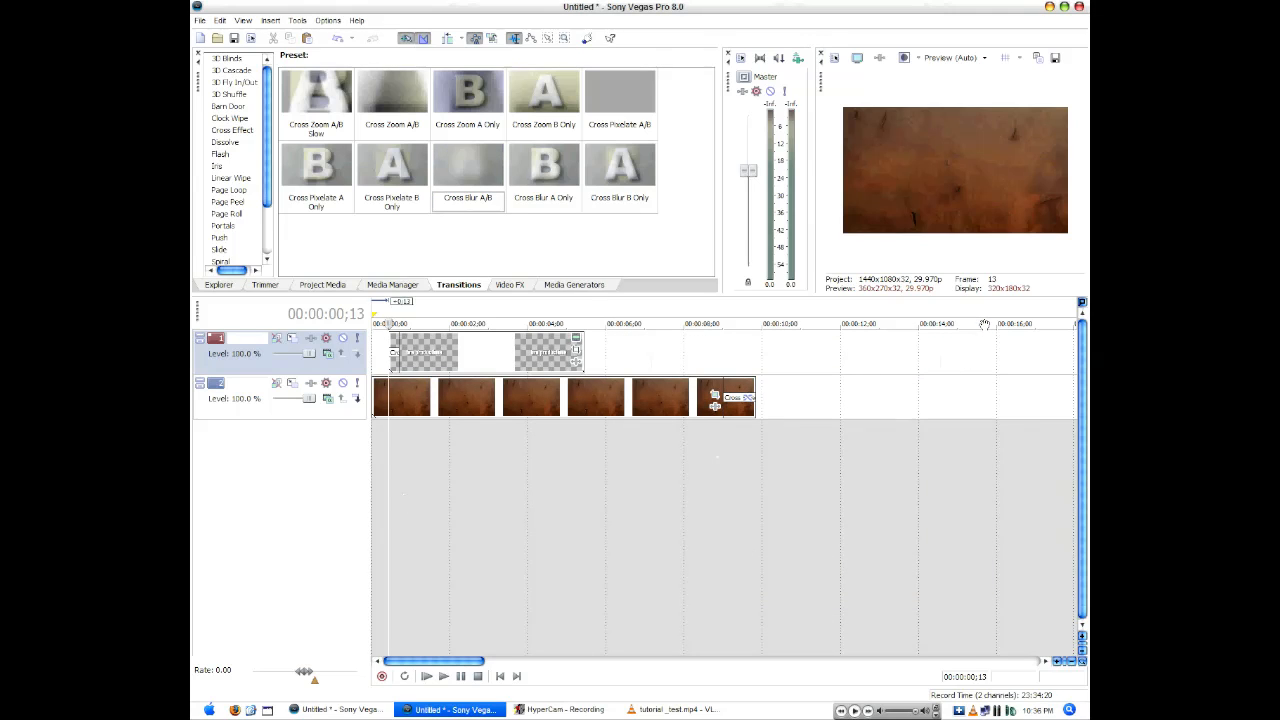
{"action": "mouse_move", "coordinate": [815, 468]}
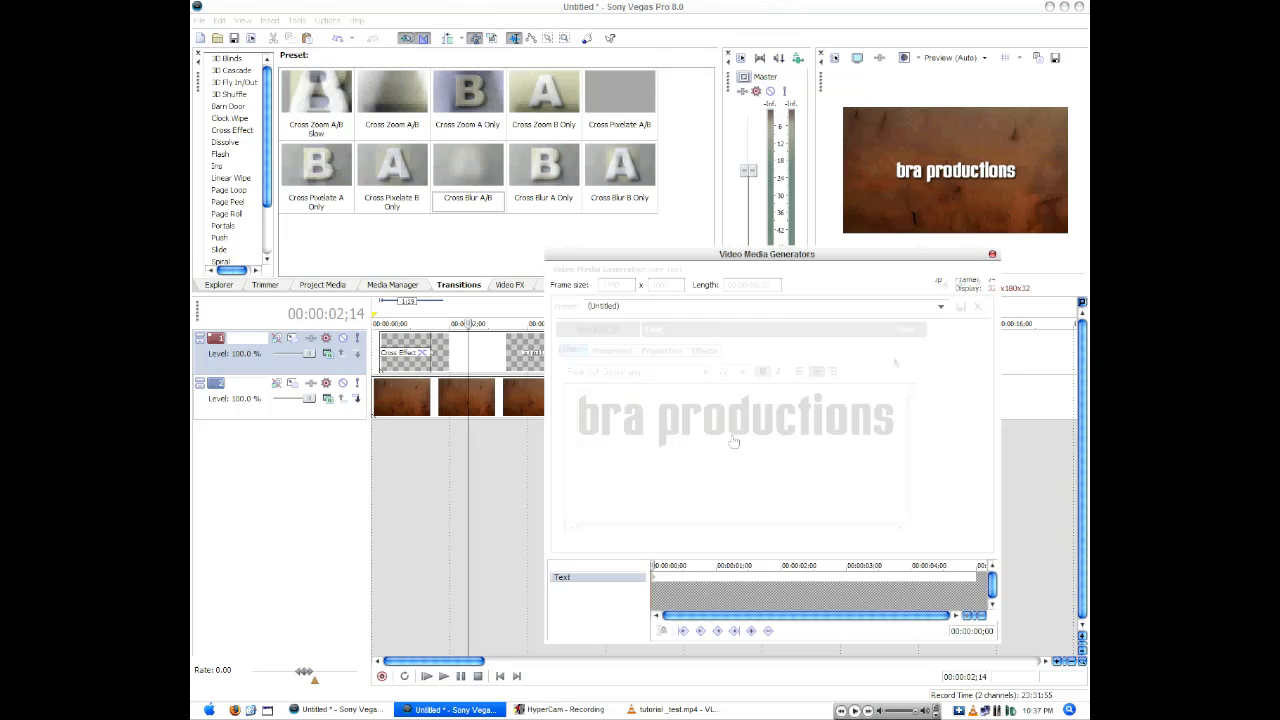
In Event Pan/Crop, enlarge the title at its end keyframe and adjust keyframe interpolation.
{"action": "left_click", "coordinate": [992, 253]}
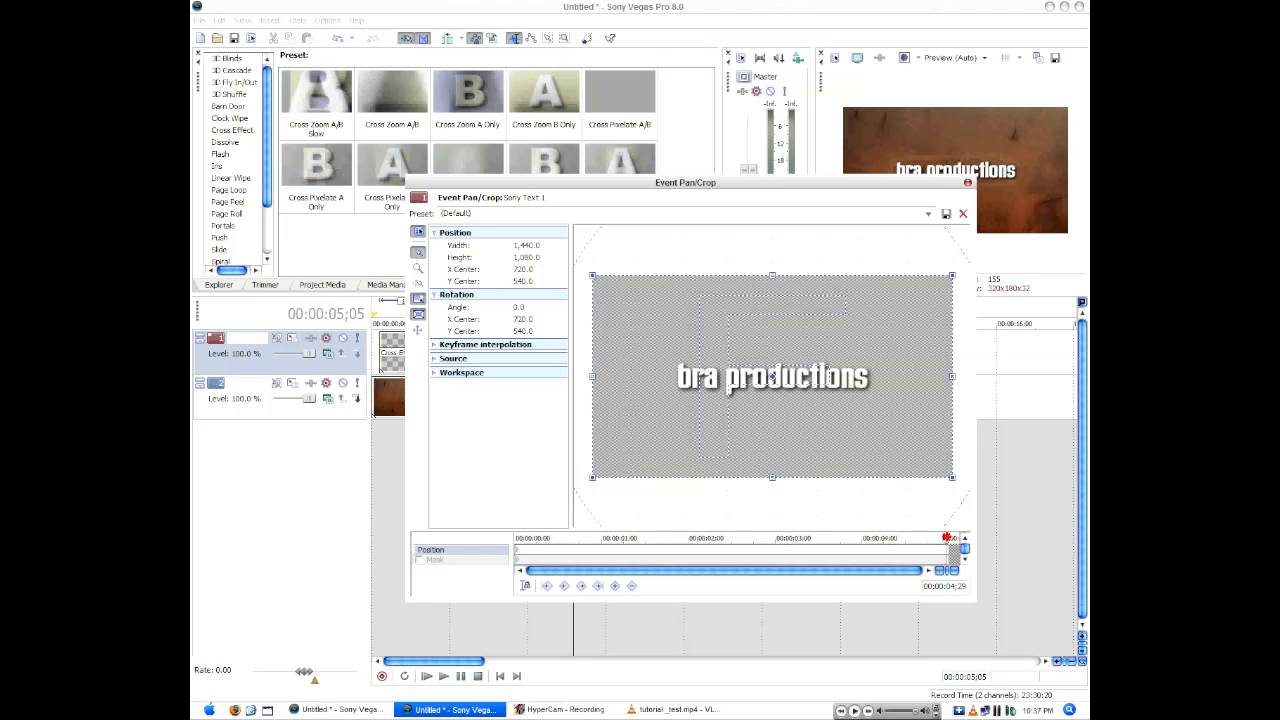
{"action": "left_click_drag", "start_coordinate": [951, 478], "coordinate": [931, 468]}
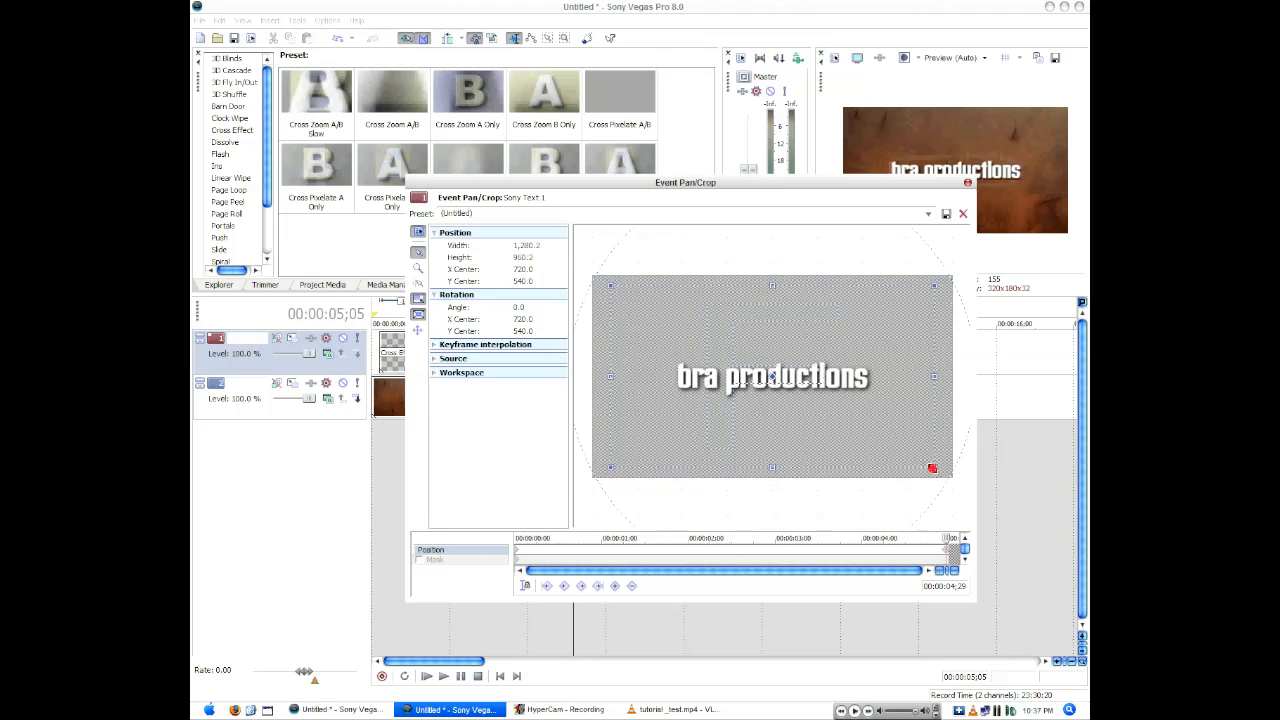
{"action": "left_click_drag", "start_coordinate": [932, 468], "coordinate": [887, 448]}
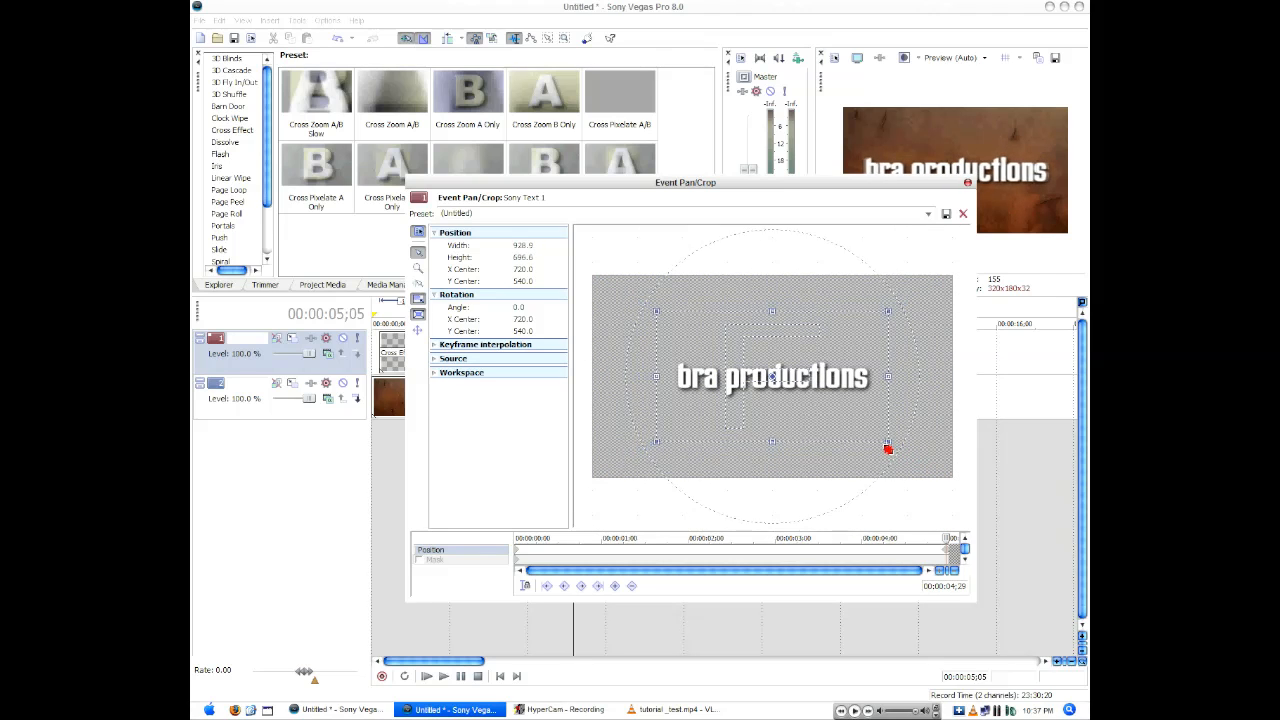
{"action": "left_click_drag", "start_coordinate": [888, 448], "coordinate": [890, 464]}
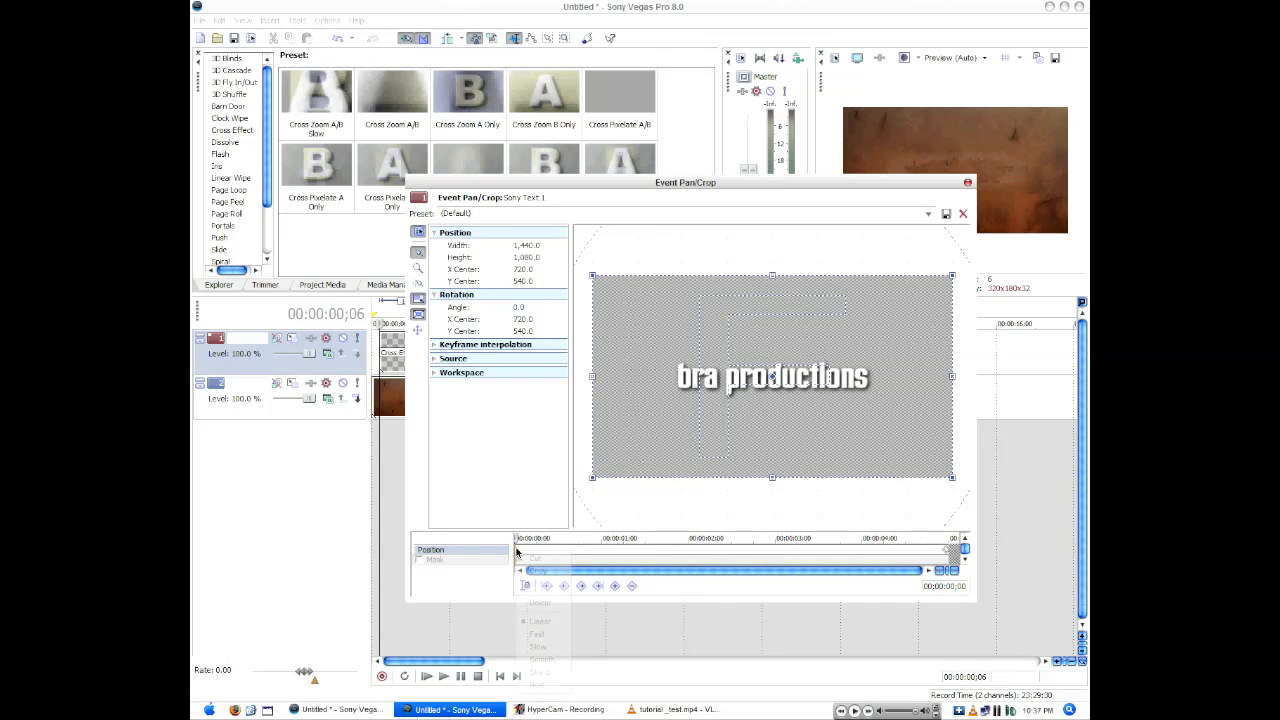
{"action": "right_click", "coordinate": [530, 571]}
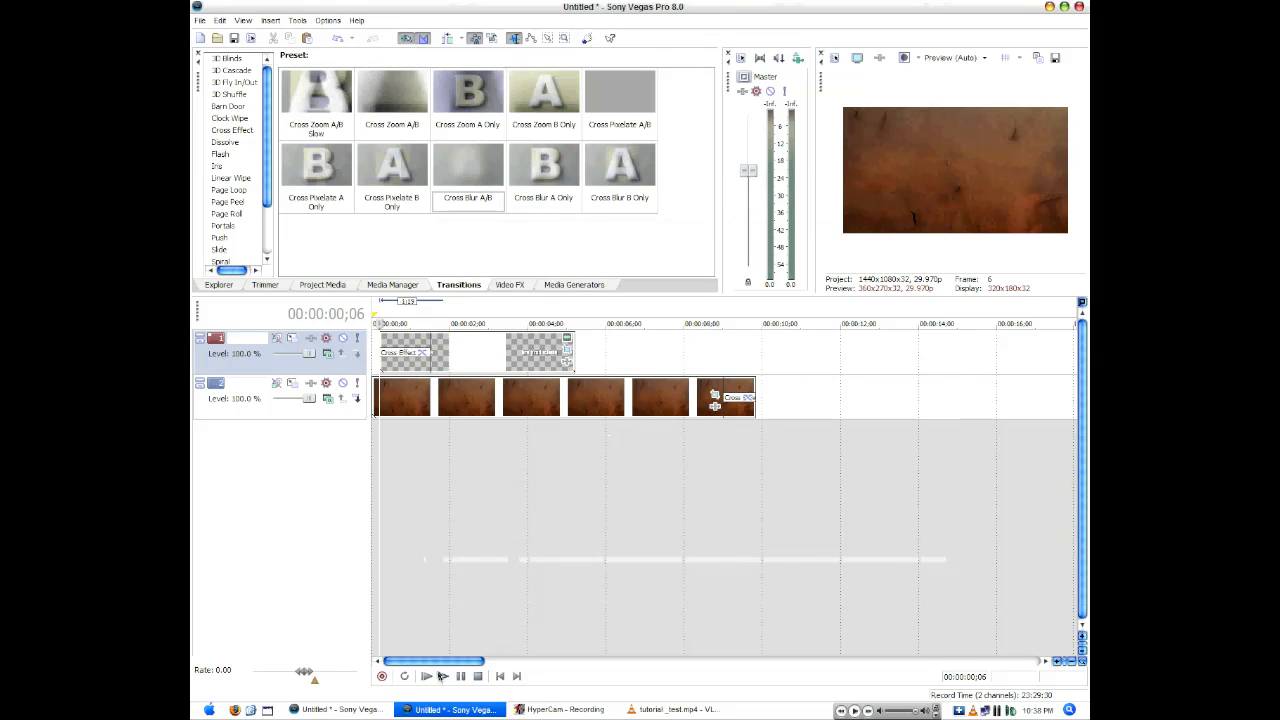
{"action": "left_click", "coordinate": [425, 675]}
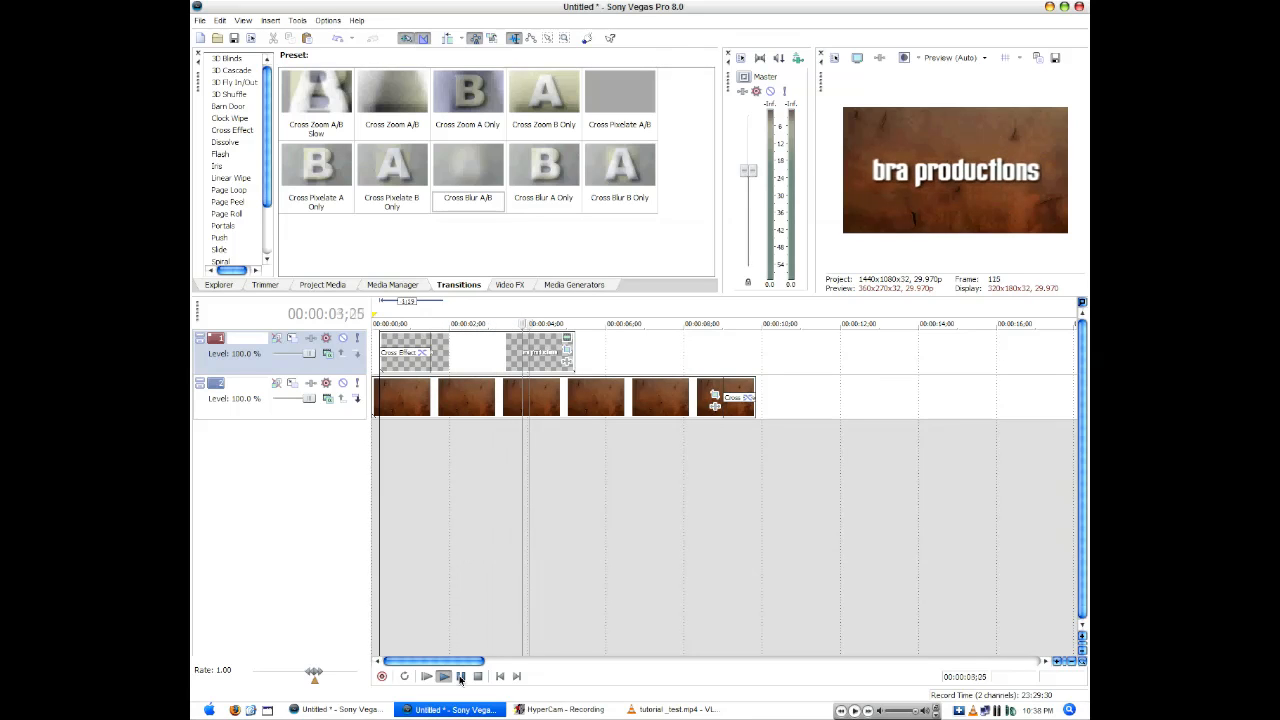
{"action": "left_click", "coordinate": [443, 676]}
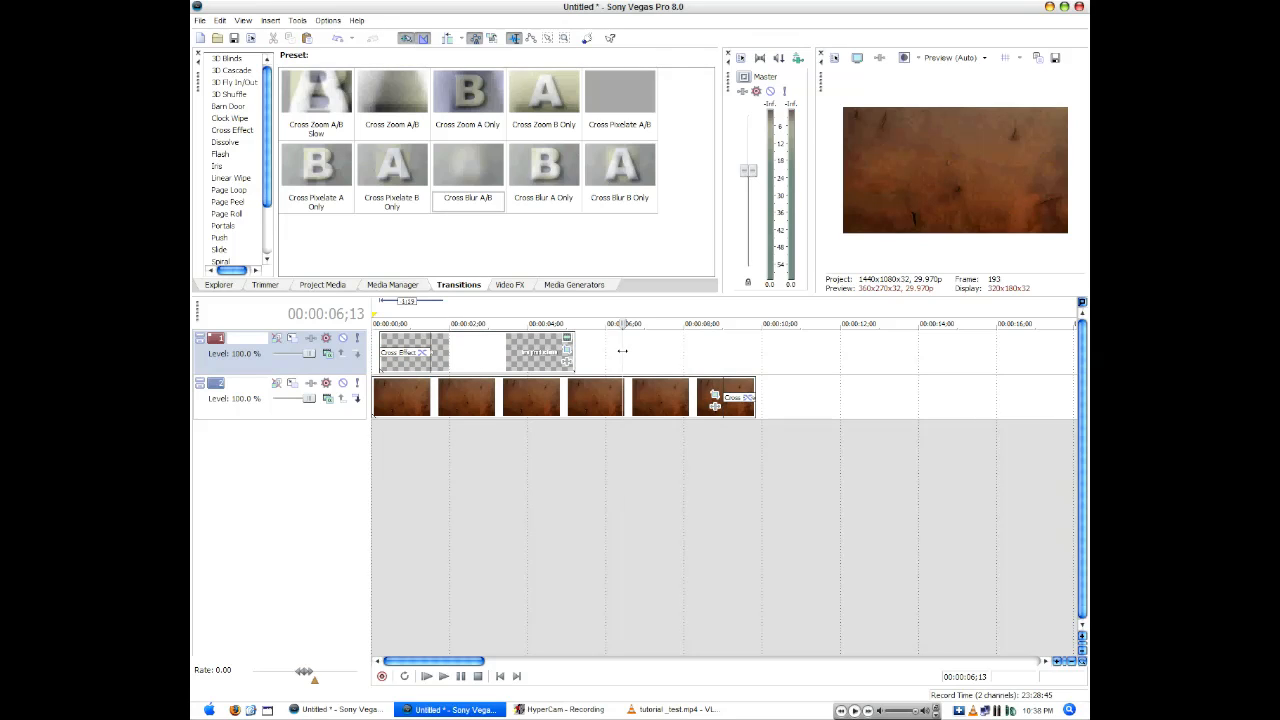
Paste the title as an independent media copy and change its text to 'presents'.
{"action": "key", "text": "ctrl+v"}
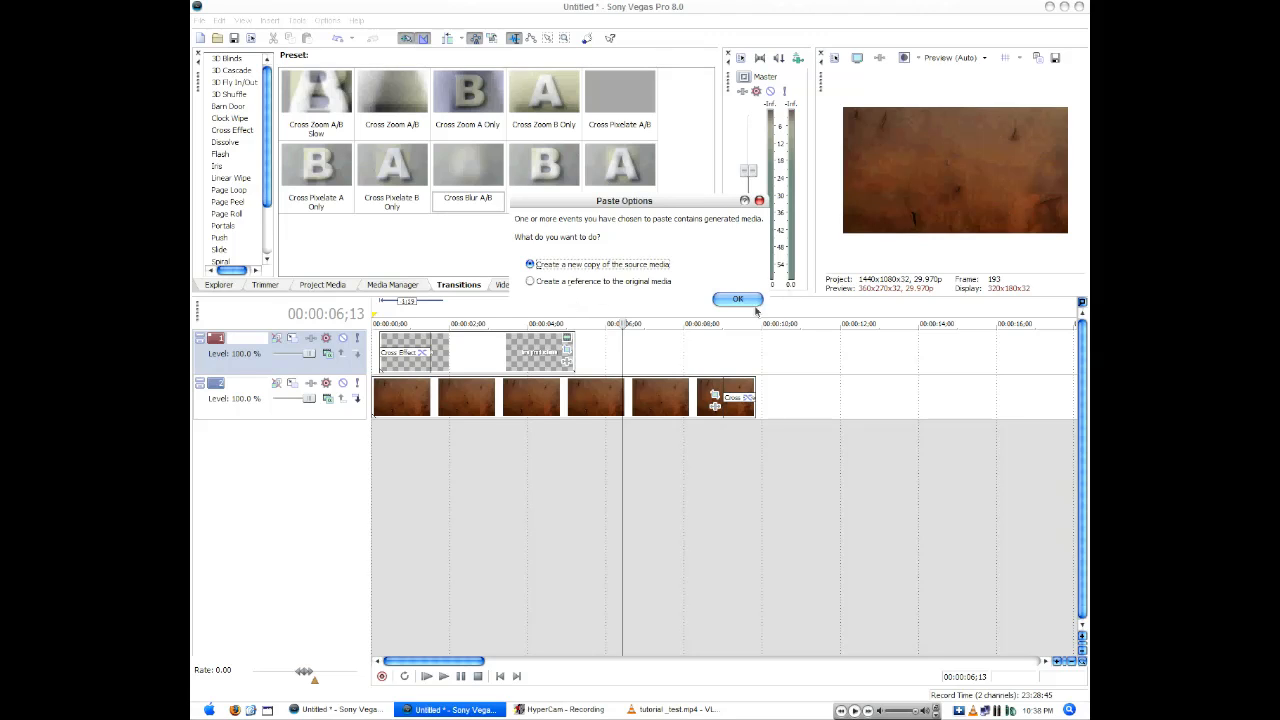
{"action": "left_click", "coordinate": [737, 299]}
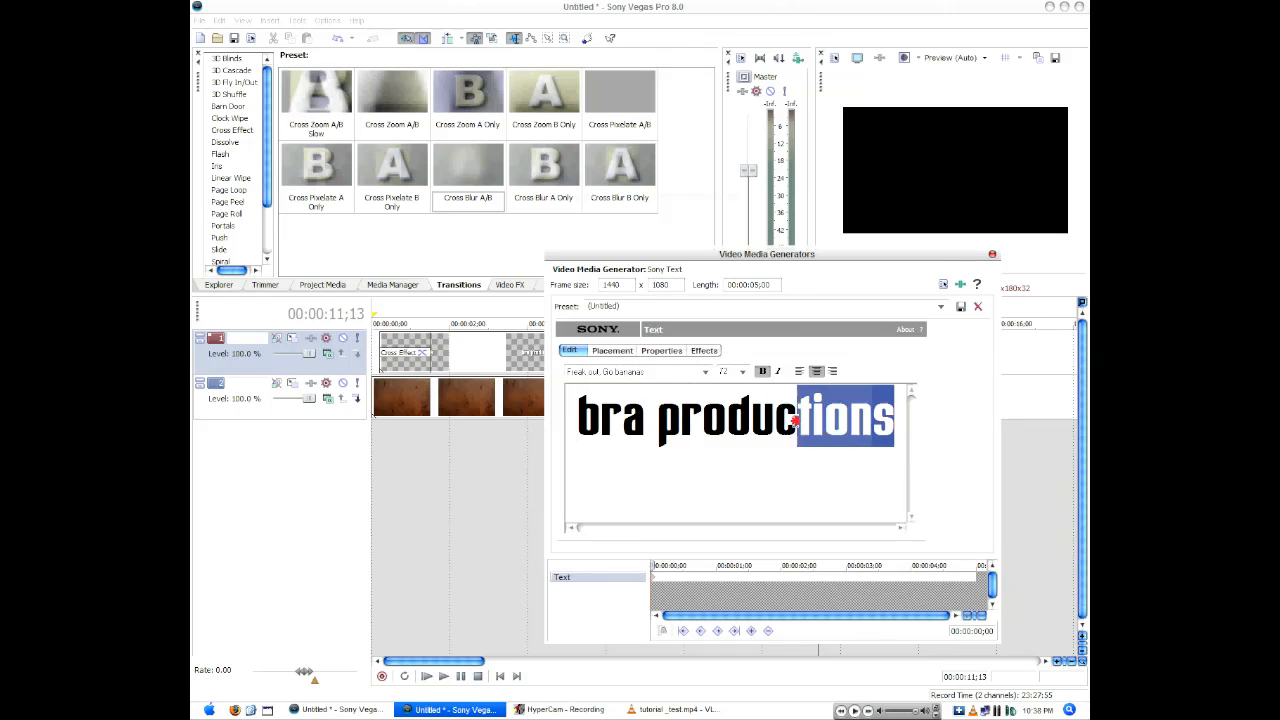
{"action": "key", "text": "Delete"}
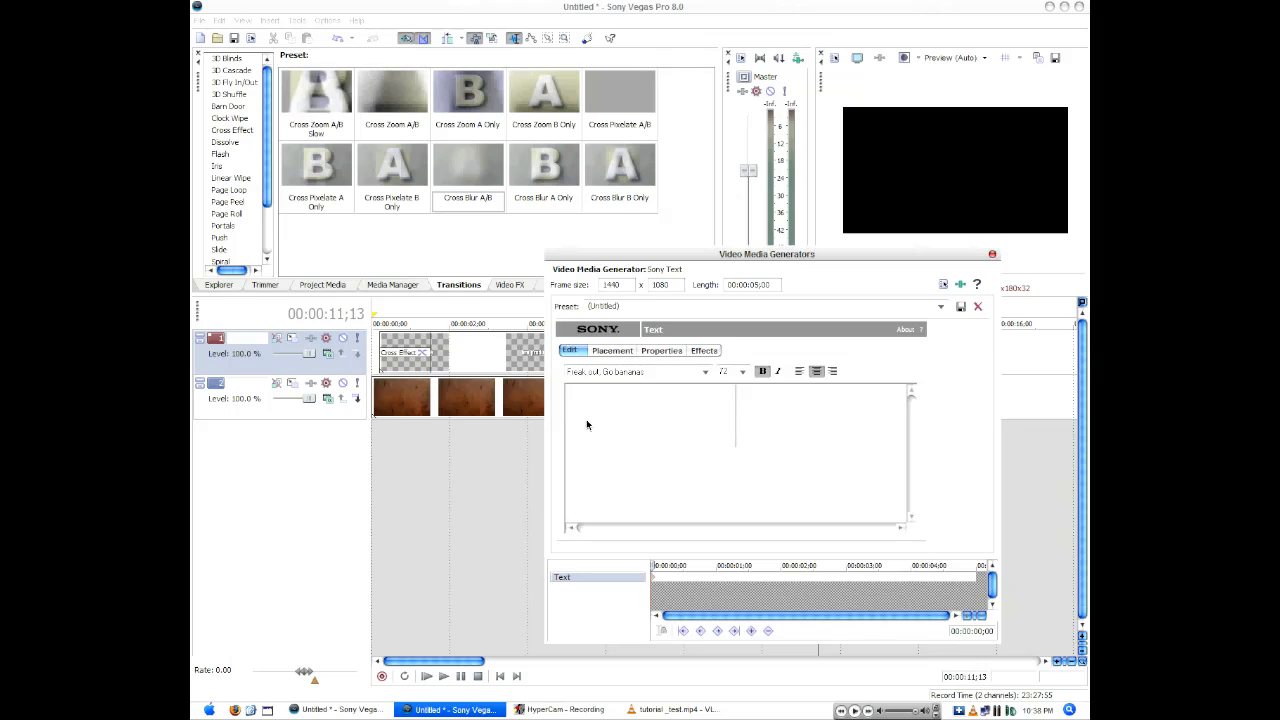
{"action": "type", "text": "presents"}
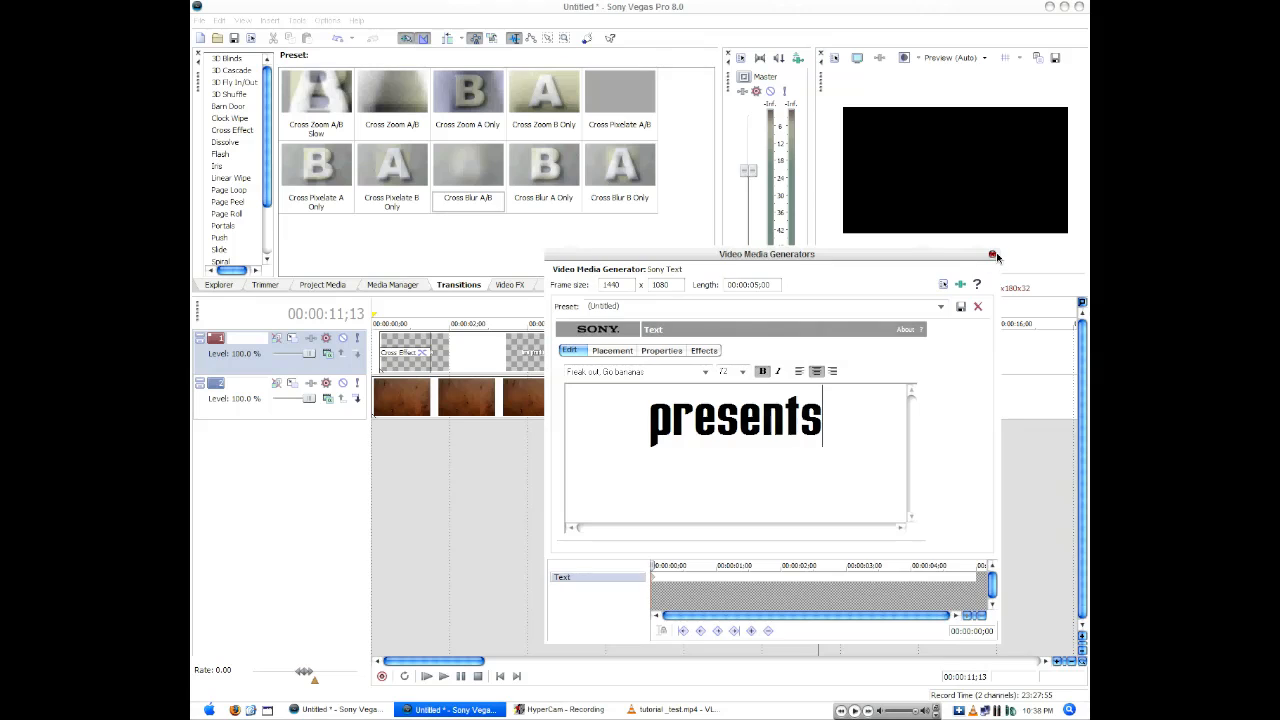
{"action": "left_click", "coordinate": [992, 256]}
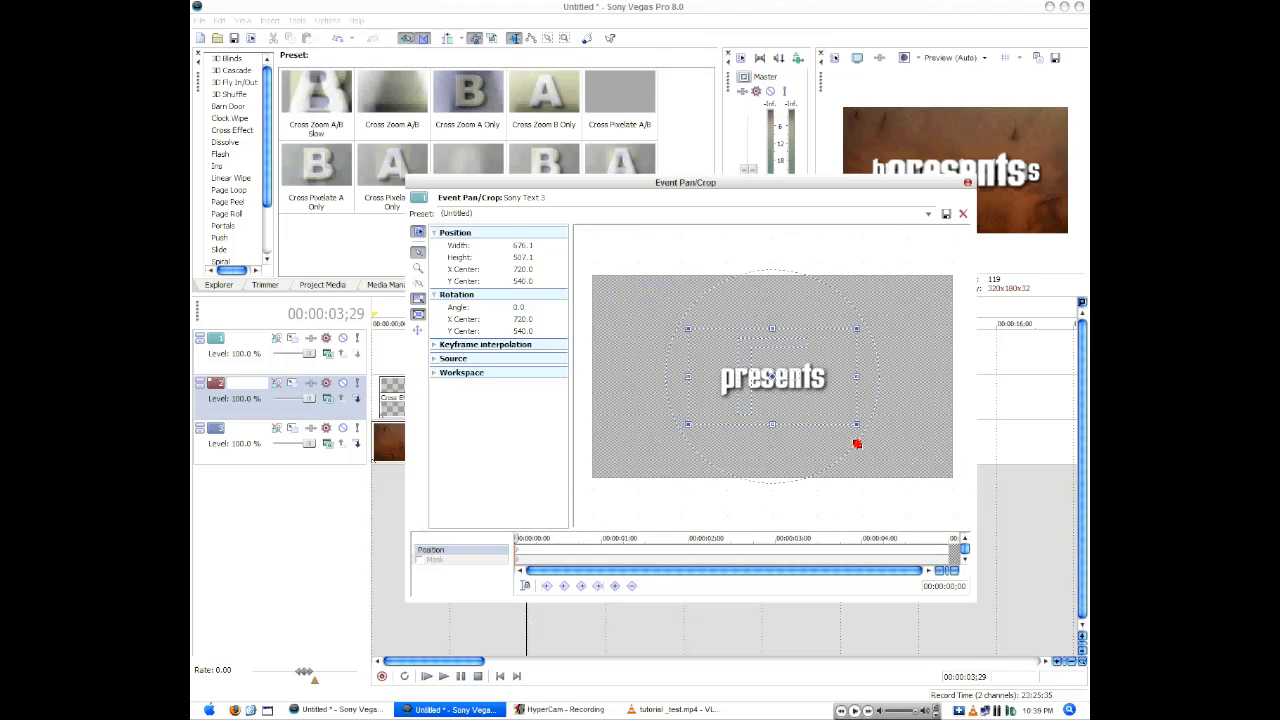
Enlarge the 'presents' text at its pan/crop keyframe and set the keyframe interpolation type.
{"action": "left_click_drag", "start_coordinate": [856, 443], "coordinate": [877, 457]}
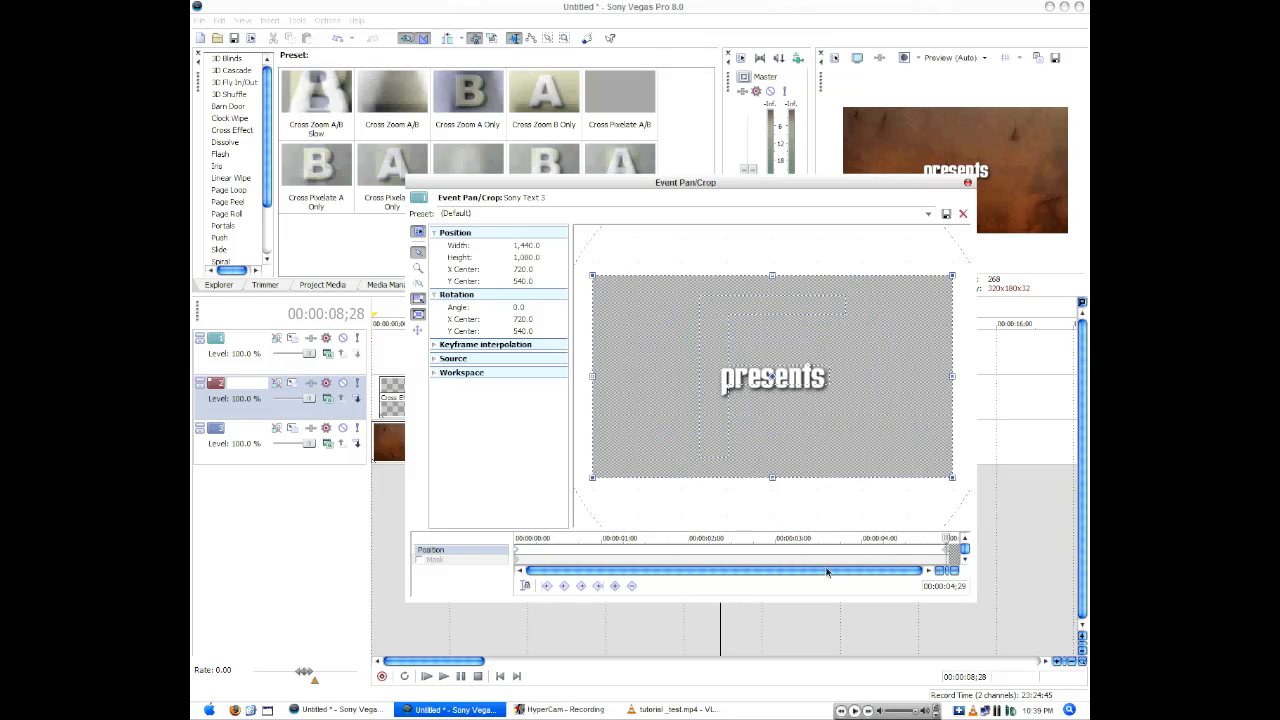
{"action": "mouse_move", "coordinate": [865, 464]}
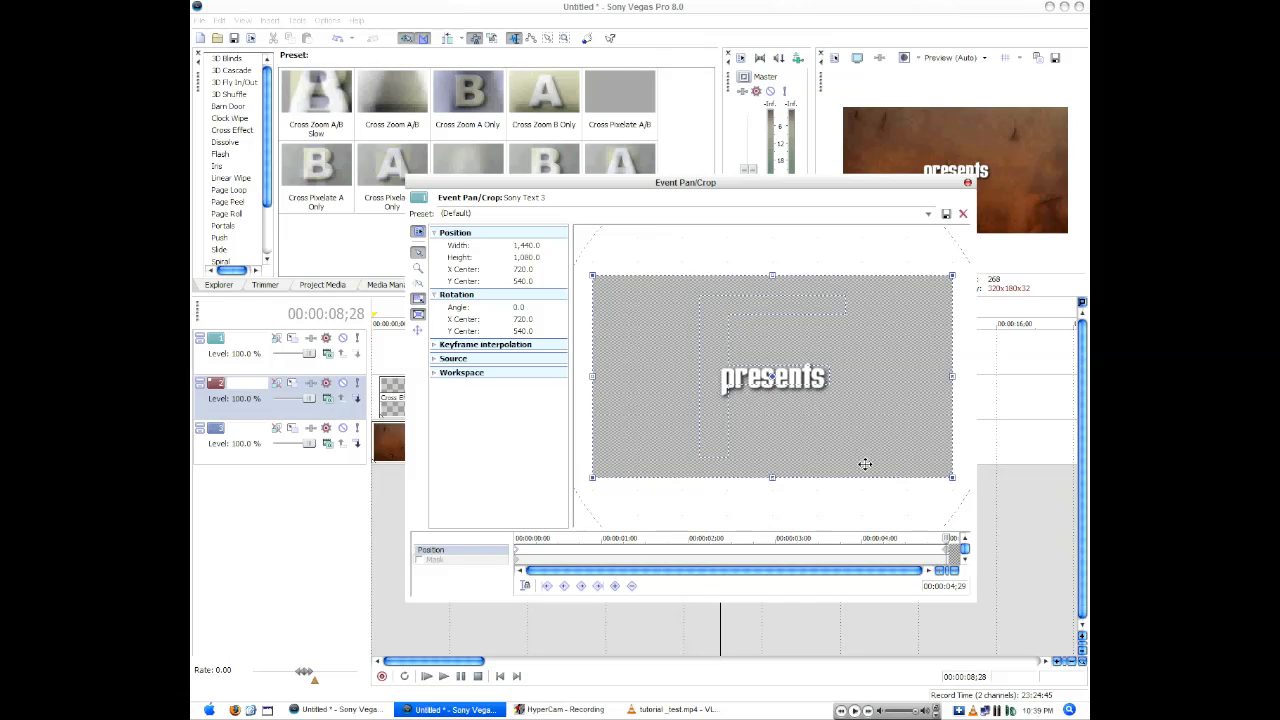
{"action": "mouse_move", "coordinate": [837, 456]}
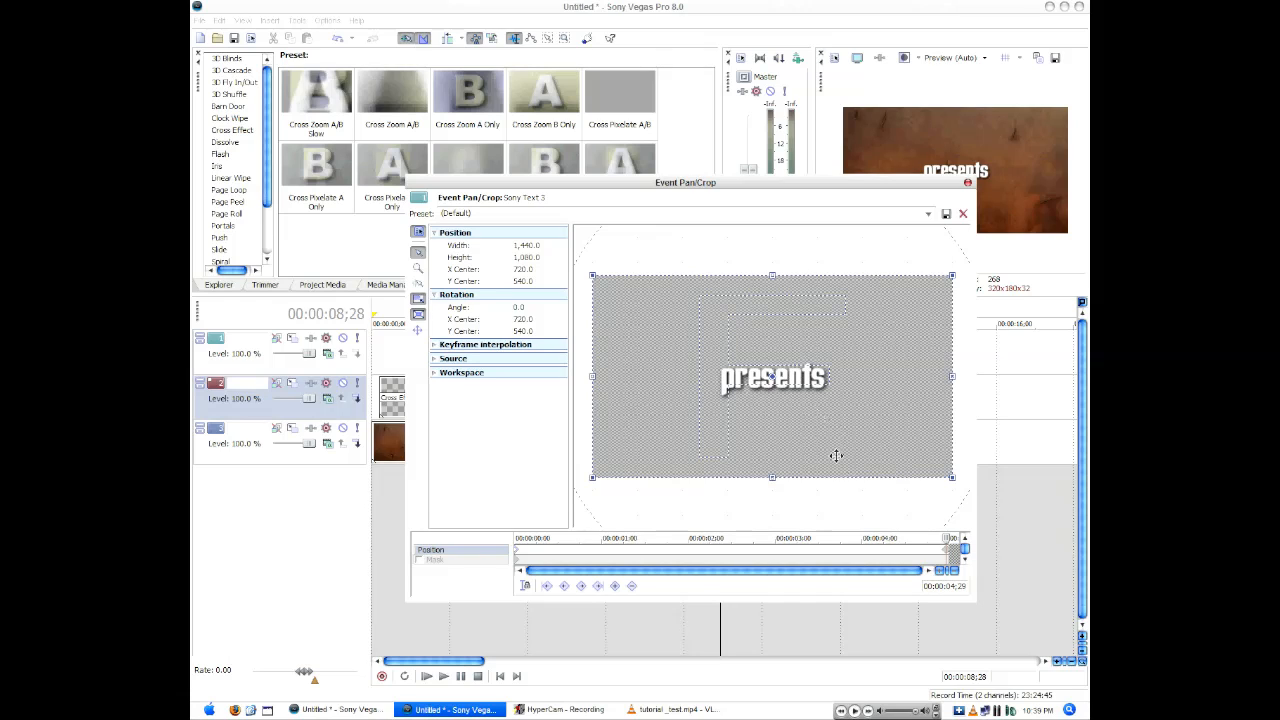
{"action": "mouse_move", "coordinate": [915, 481]}
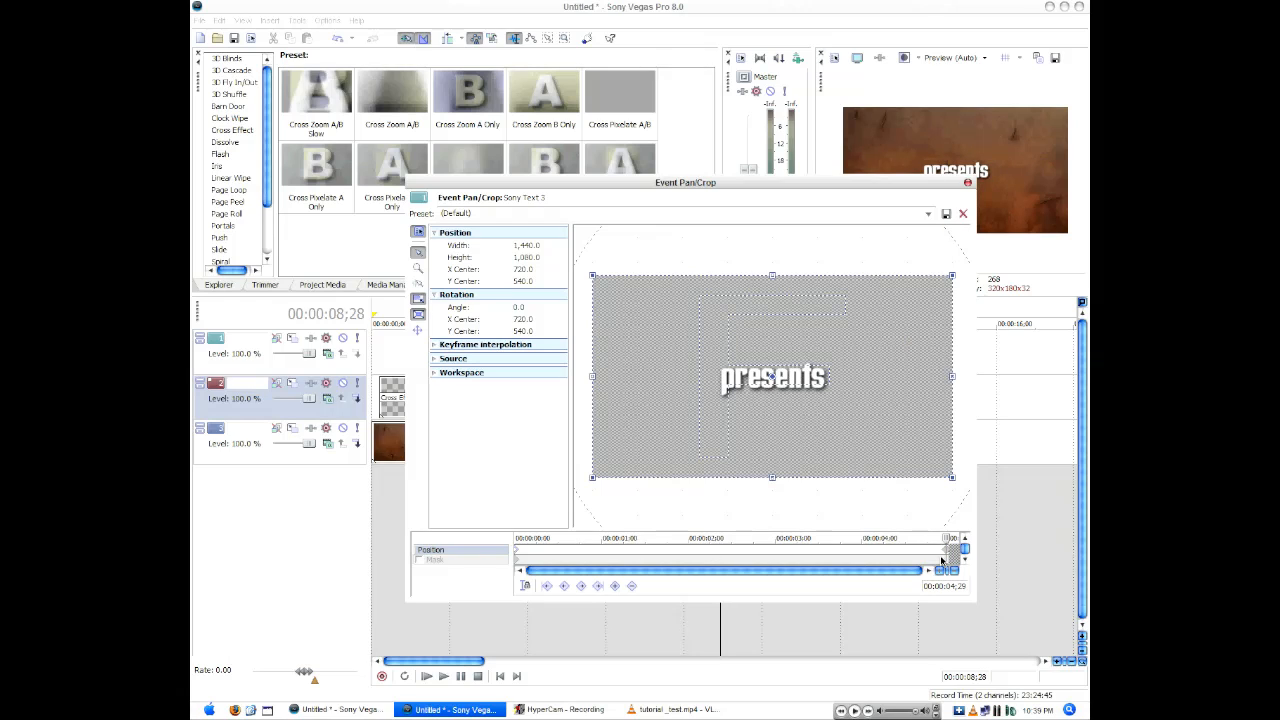
{"action": "right_click", "coordinate": [948, 548]}
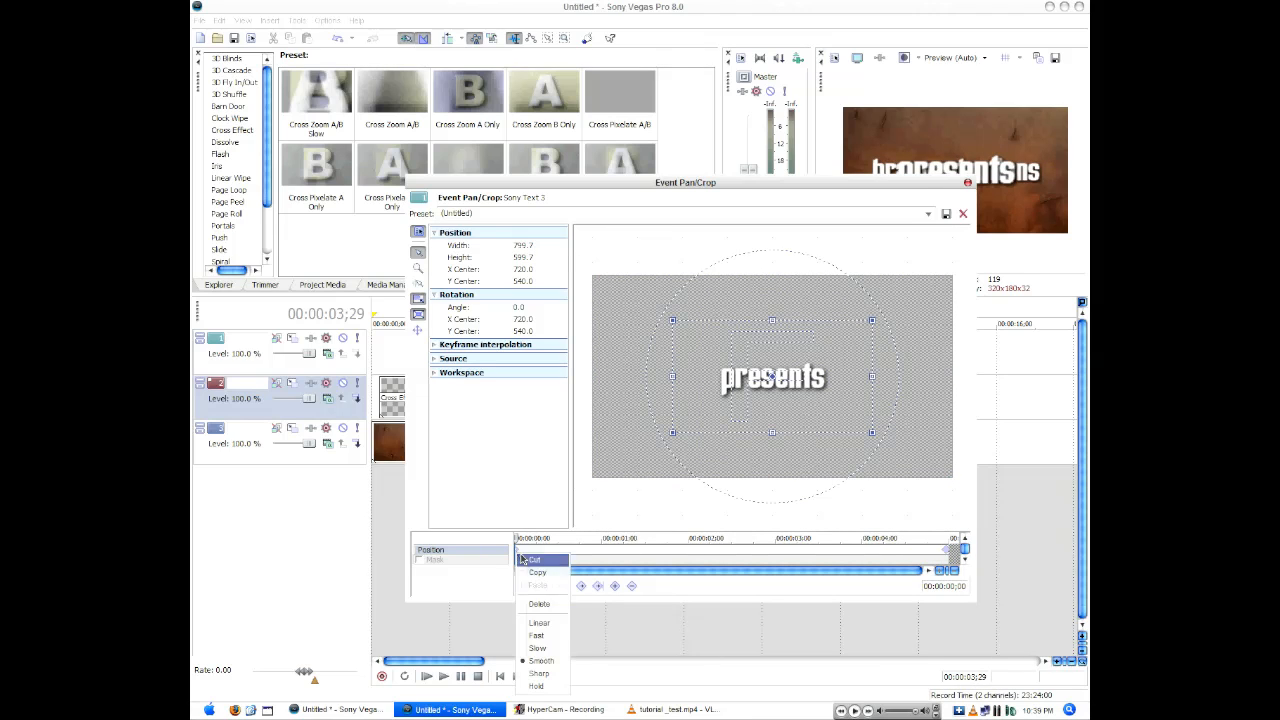
{"action": "left_click", "coordinate": [963, 213]}
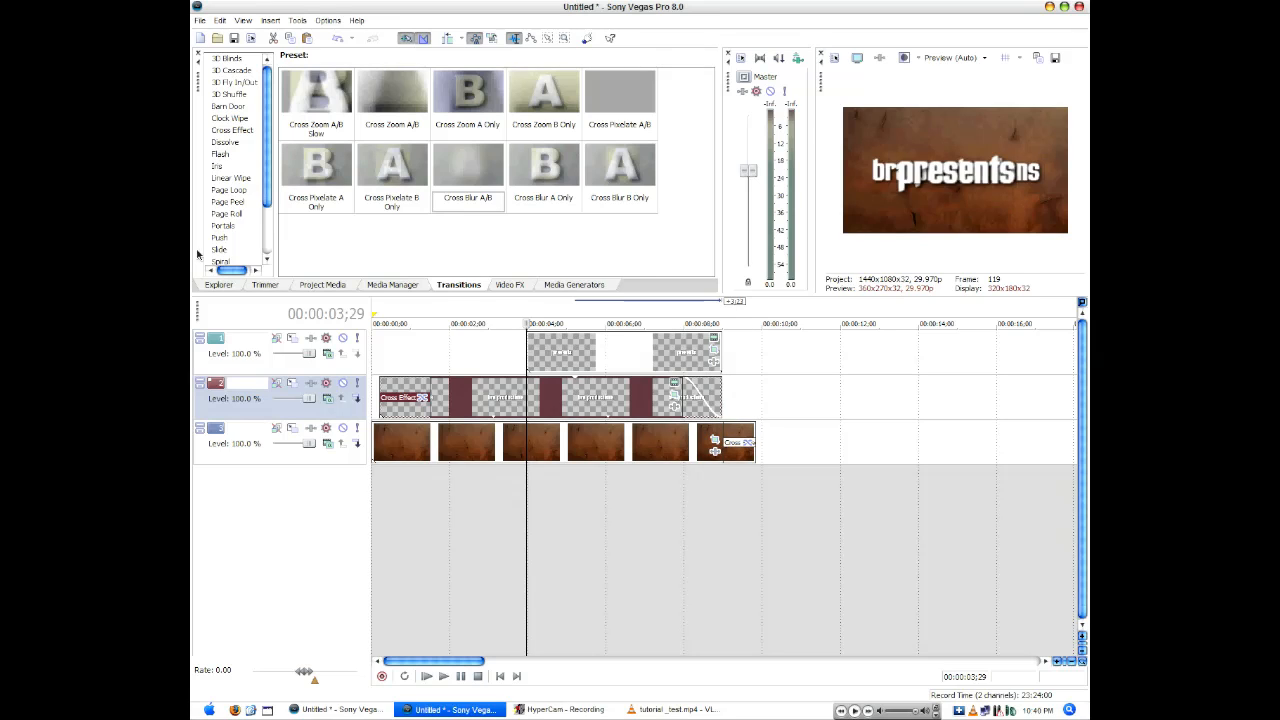
Apply Gaussian Blur to the 'presents' event and increase its vertical blur range.
{"action": "left_click", "coordinate": [509, 284]}
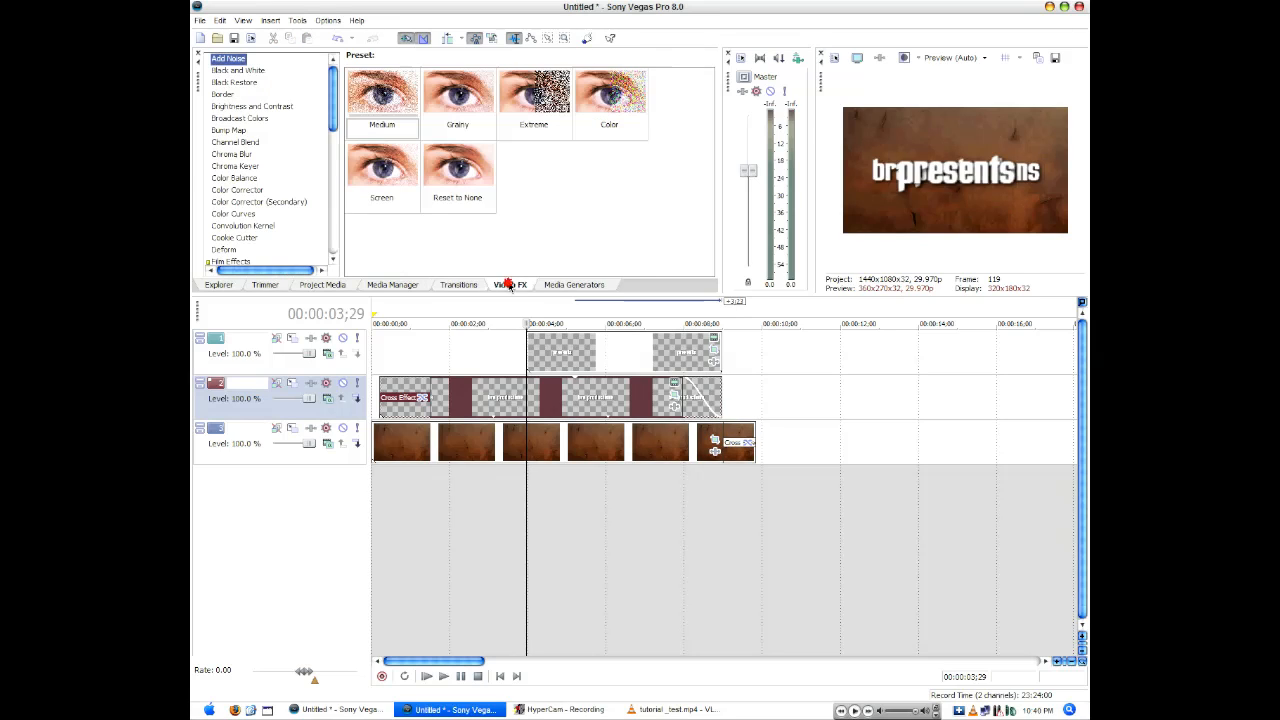
{"action": "scroll", "scroll_direction": "down", "scroll_amount": 3}
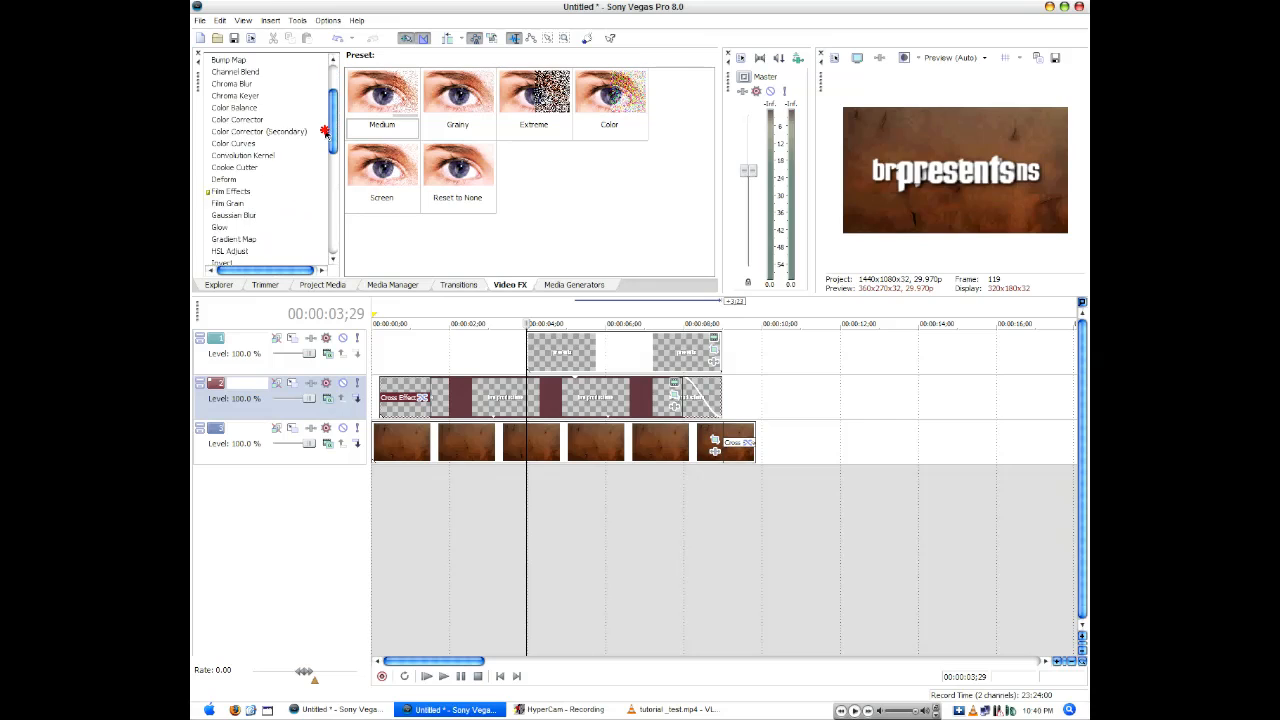
{"action": "left_click", "coordinate": [233, 161]}
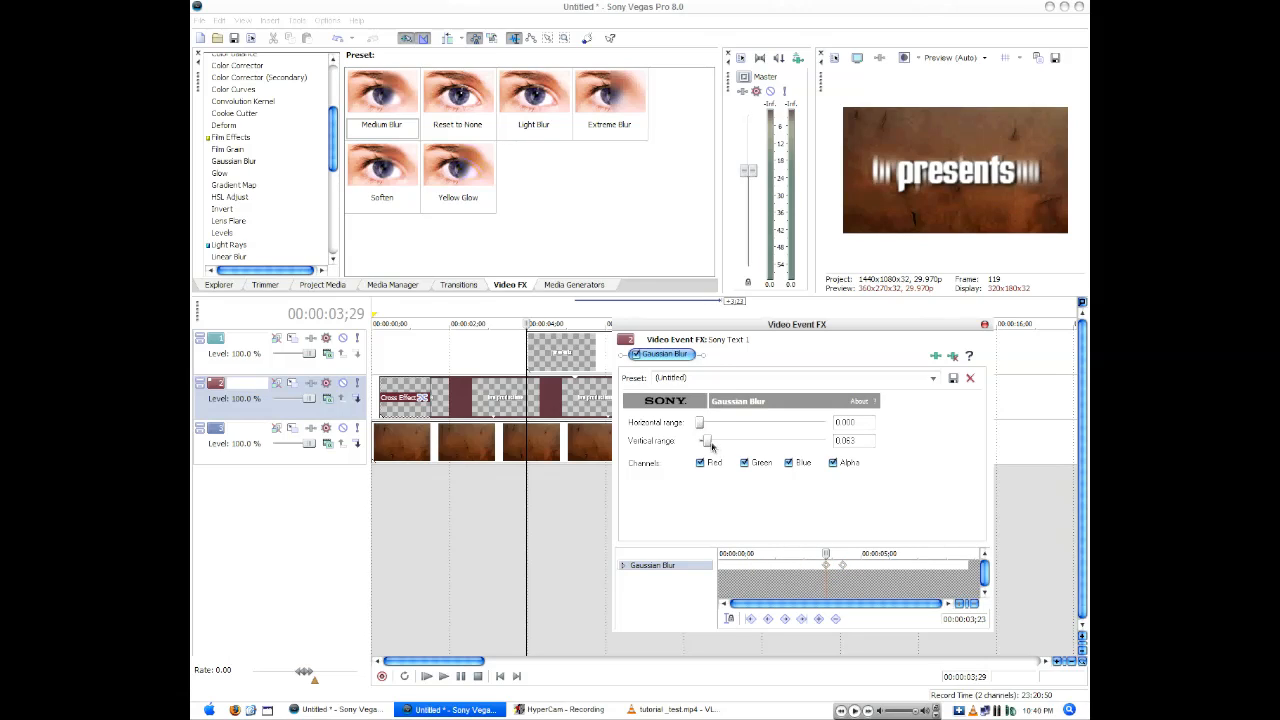
{"action": "left_click_drag", "start_coordinate": [709, 440], "coordinate": [699, 440]}
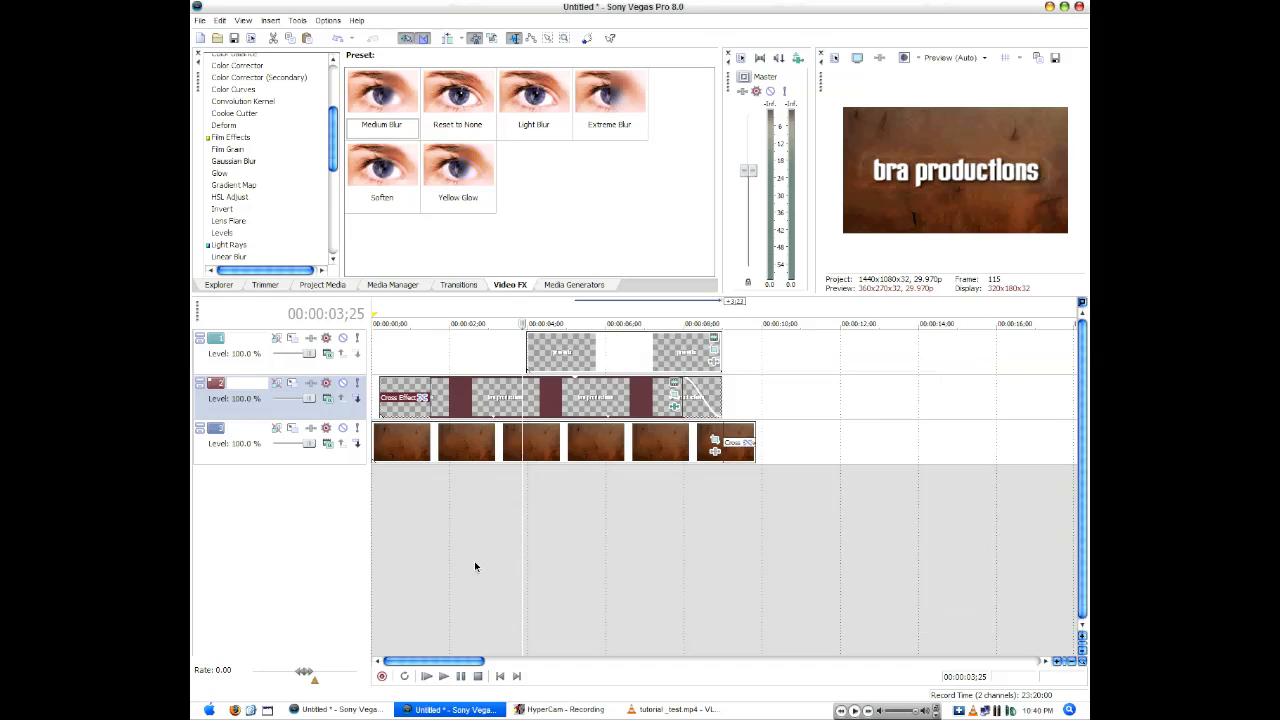
{"action": "left_click", "coordinate": [443, 676]}
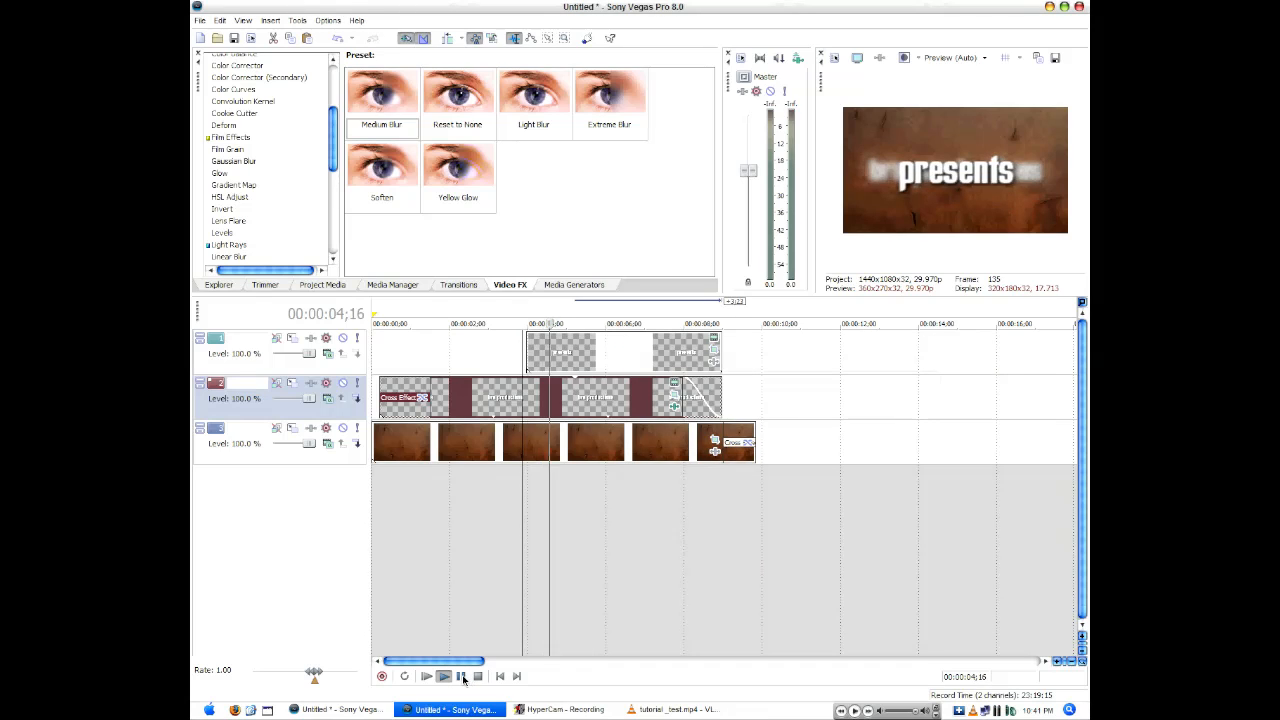
{"action": "left_click", "coordinate": [443, 676]}
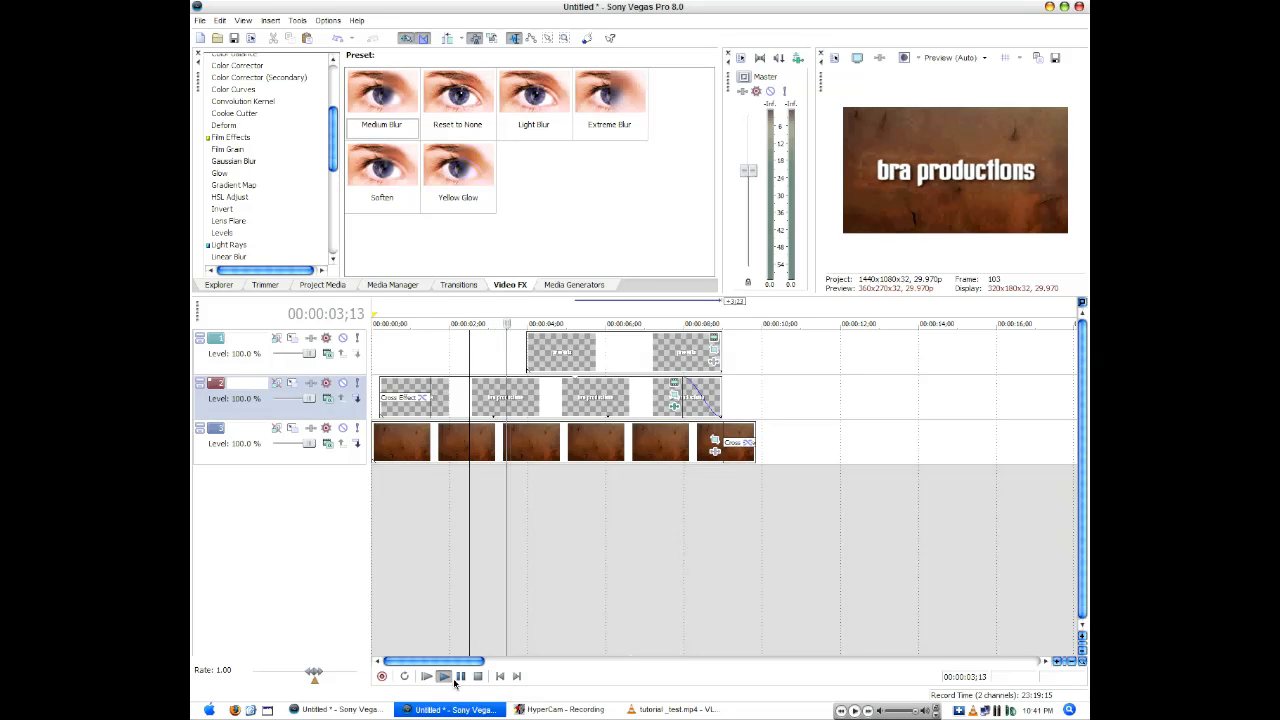
{"action": "left_click", "coordinate": [443, 676]}
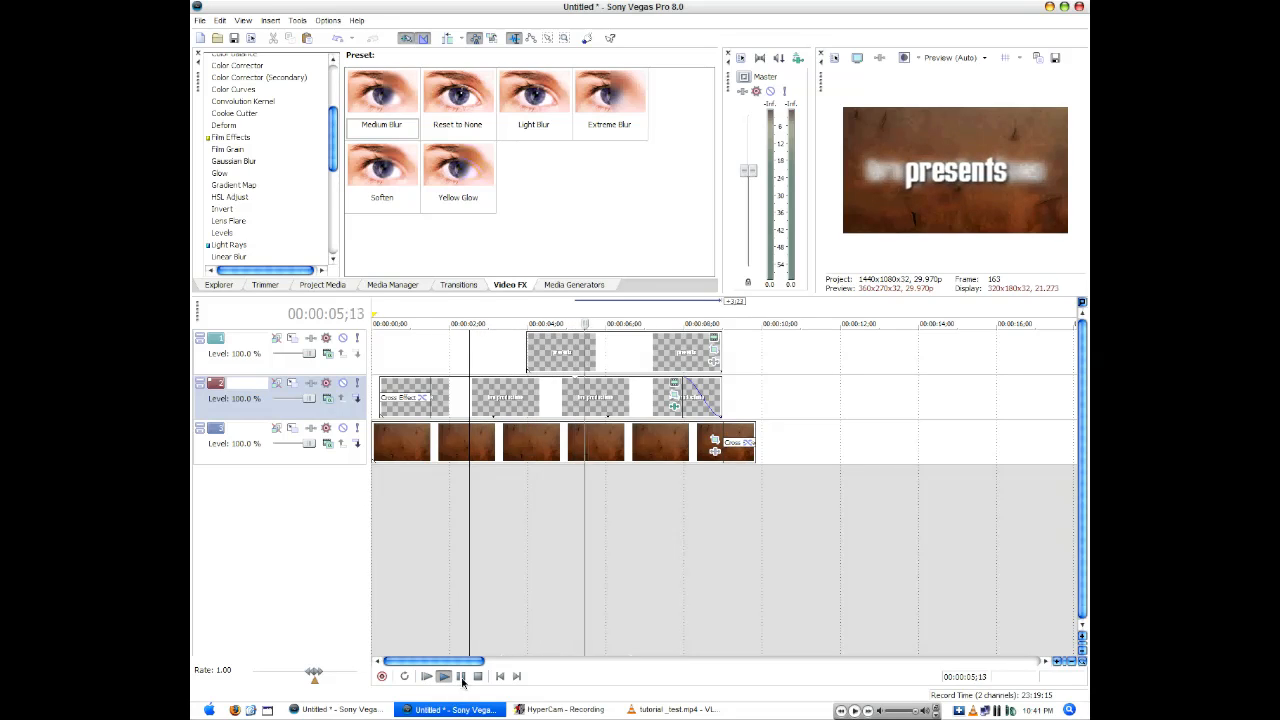
{"action": "left_click", "coordinate": [443, 676]}
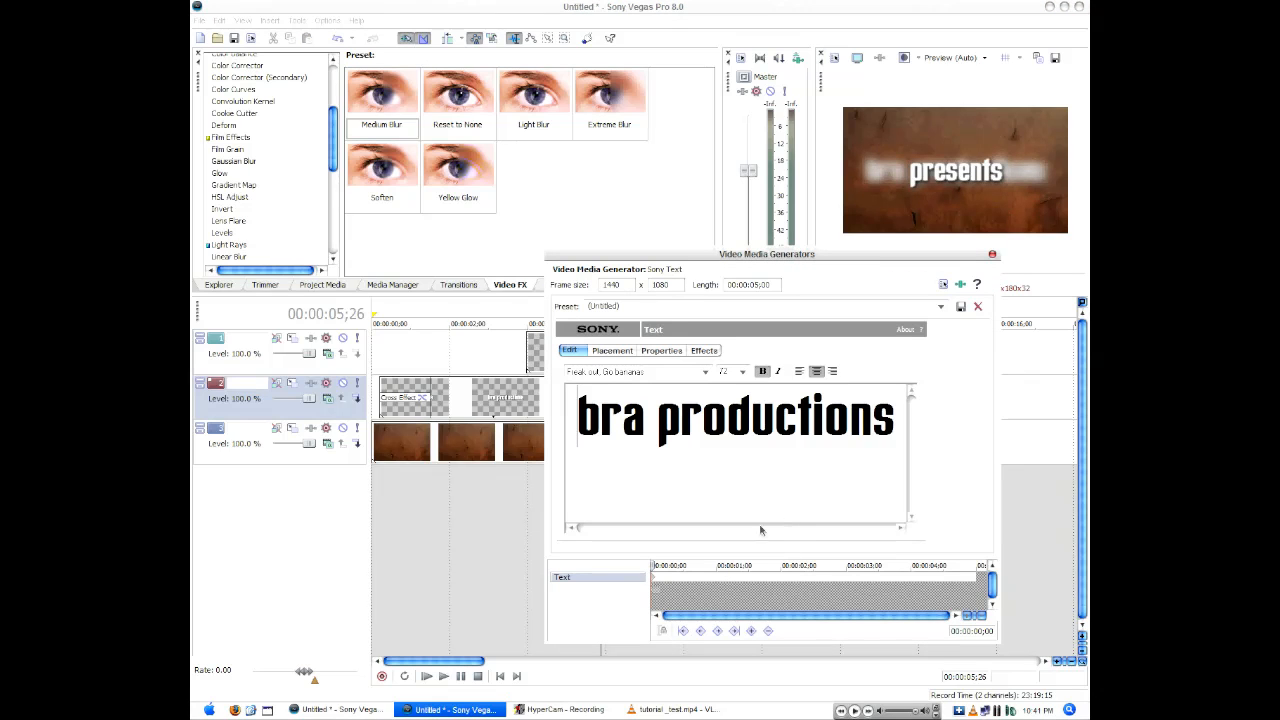
{"action": "left_click", "coordinate": [977, 306]}
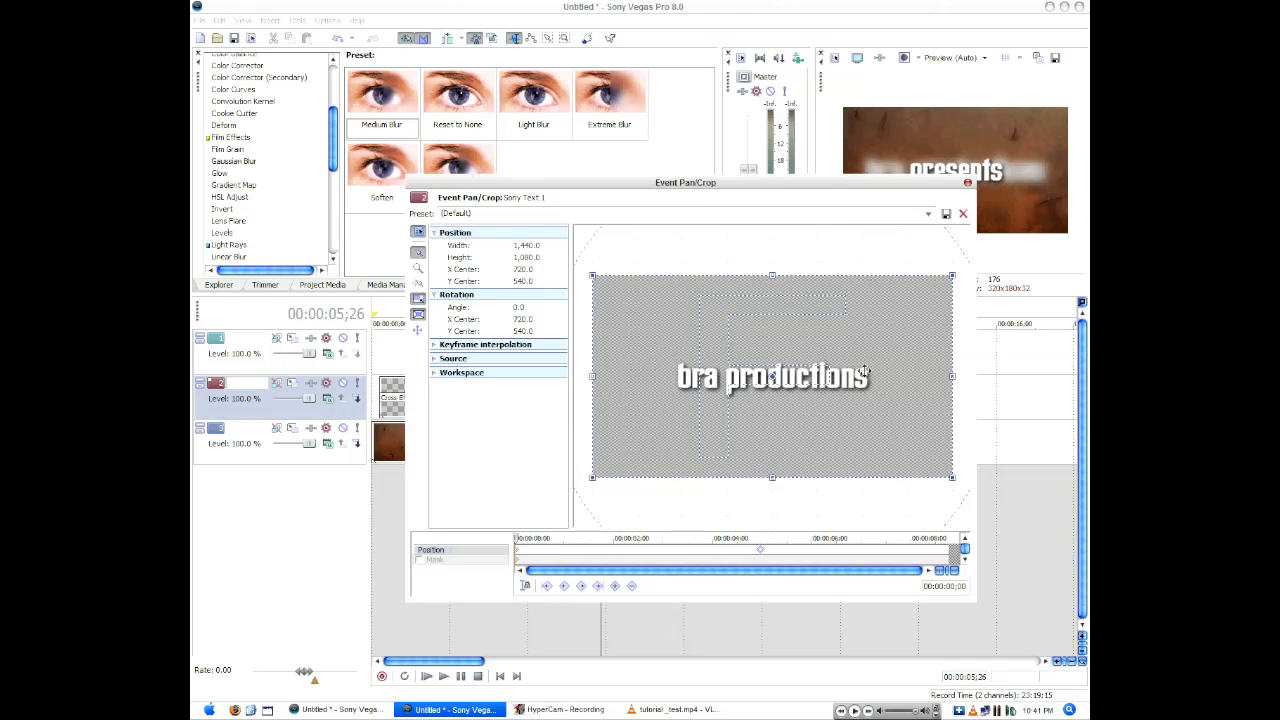
{"action": "left_click", "coordinate": [962, 213]}
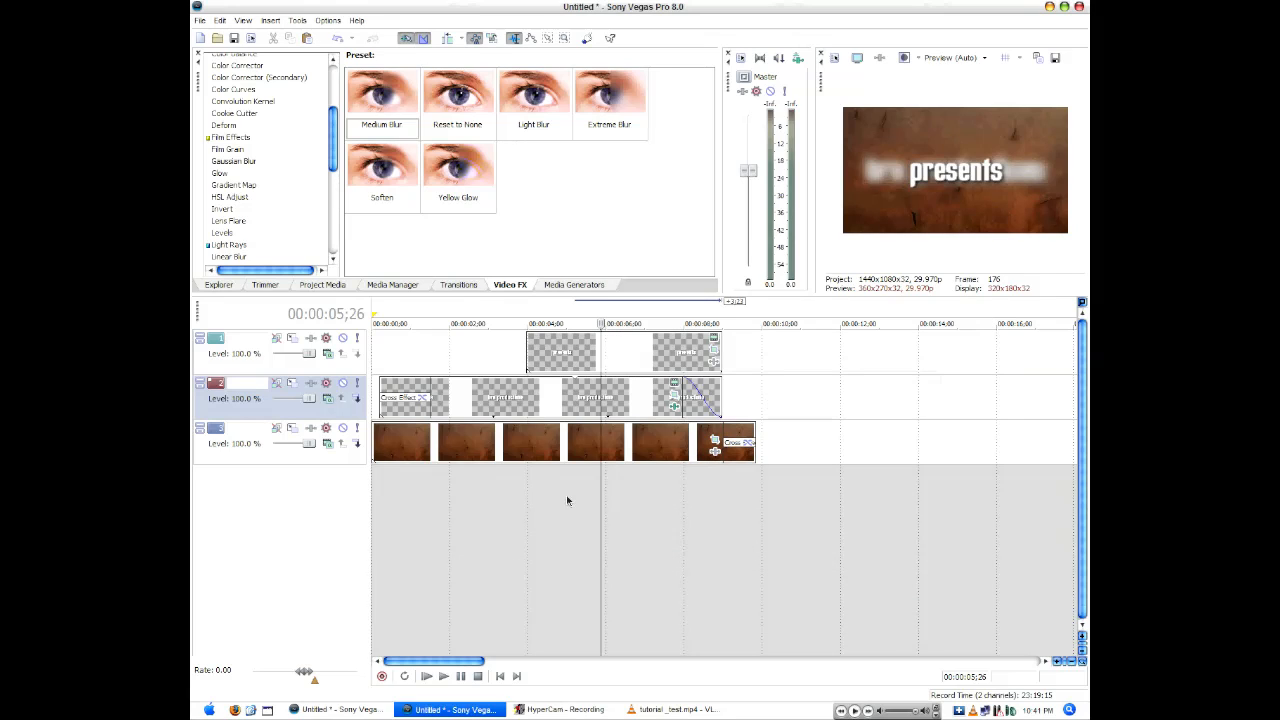
{"action": "left_click", "coordinate": [443, 675]}
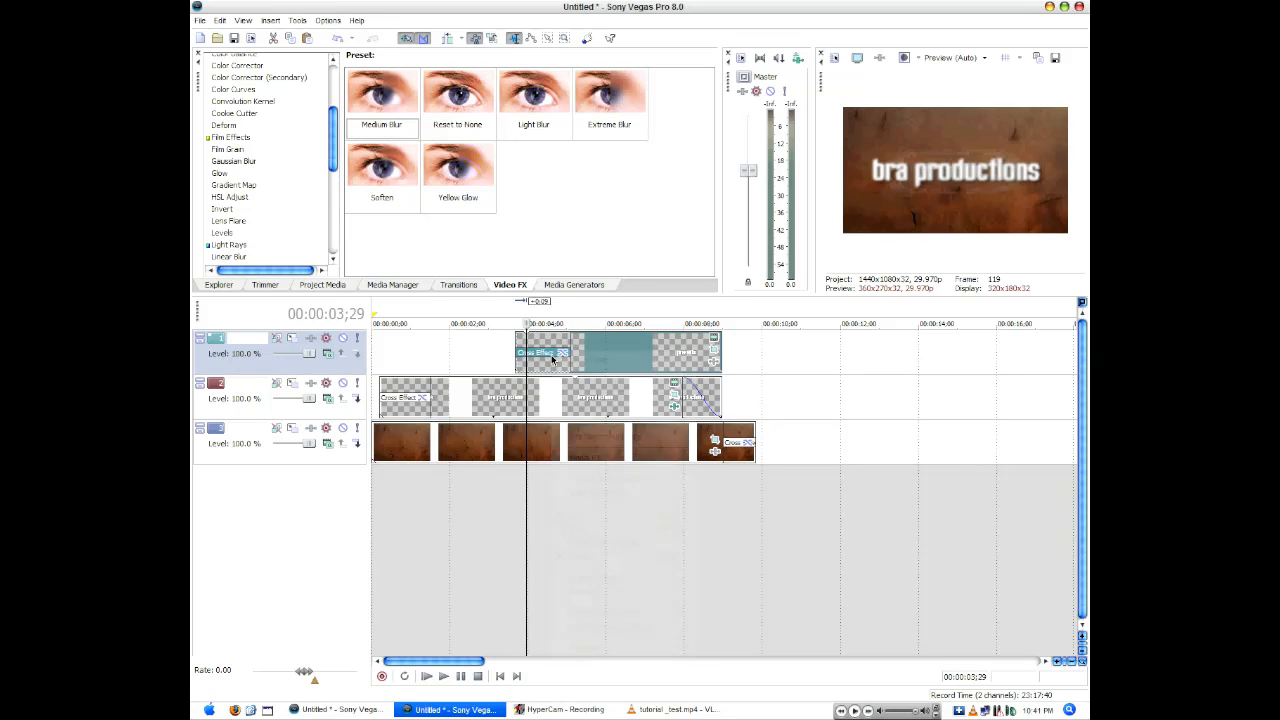
Pick a new Fade Type curve for the top-track 'bra productions' text and preview the intro.
{"action": "right_click", "coordinate": [545, 352]}
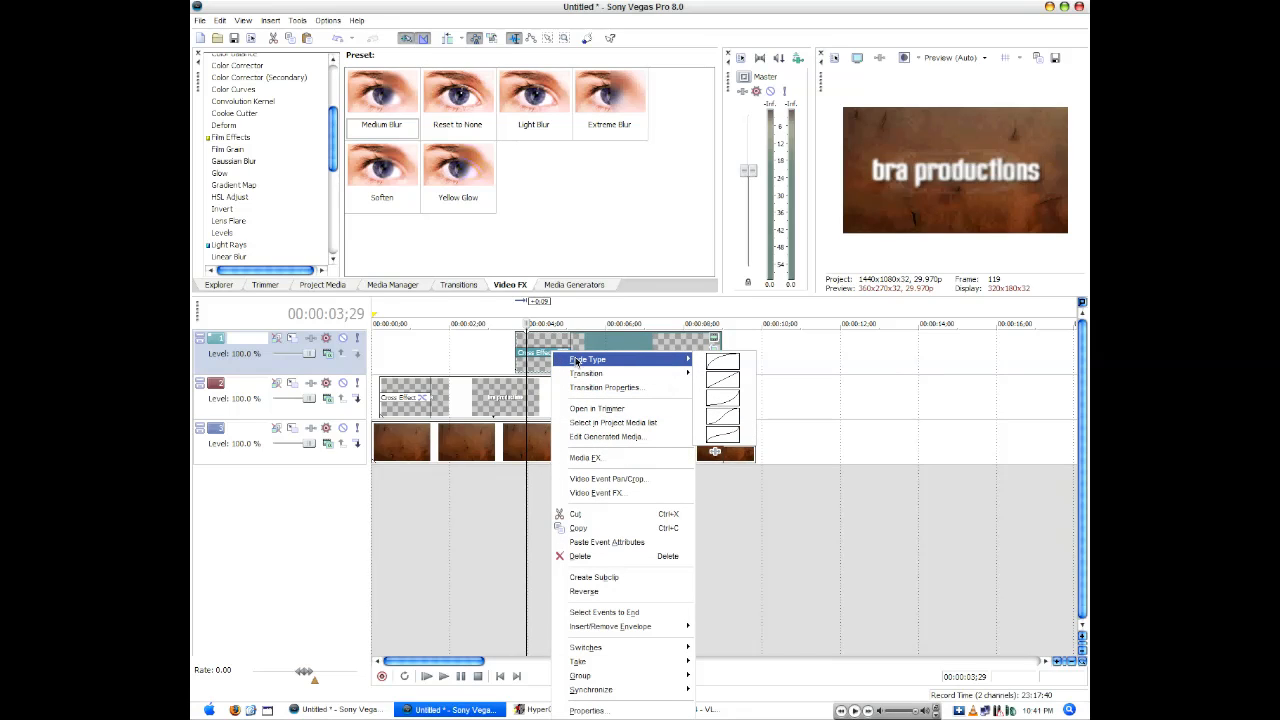
{"action": "mouse_move", "coordinate": [722, 416]}
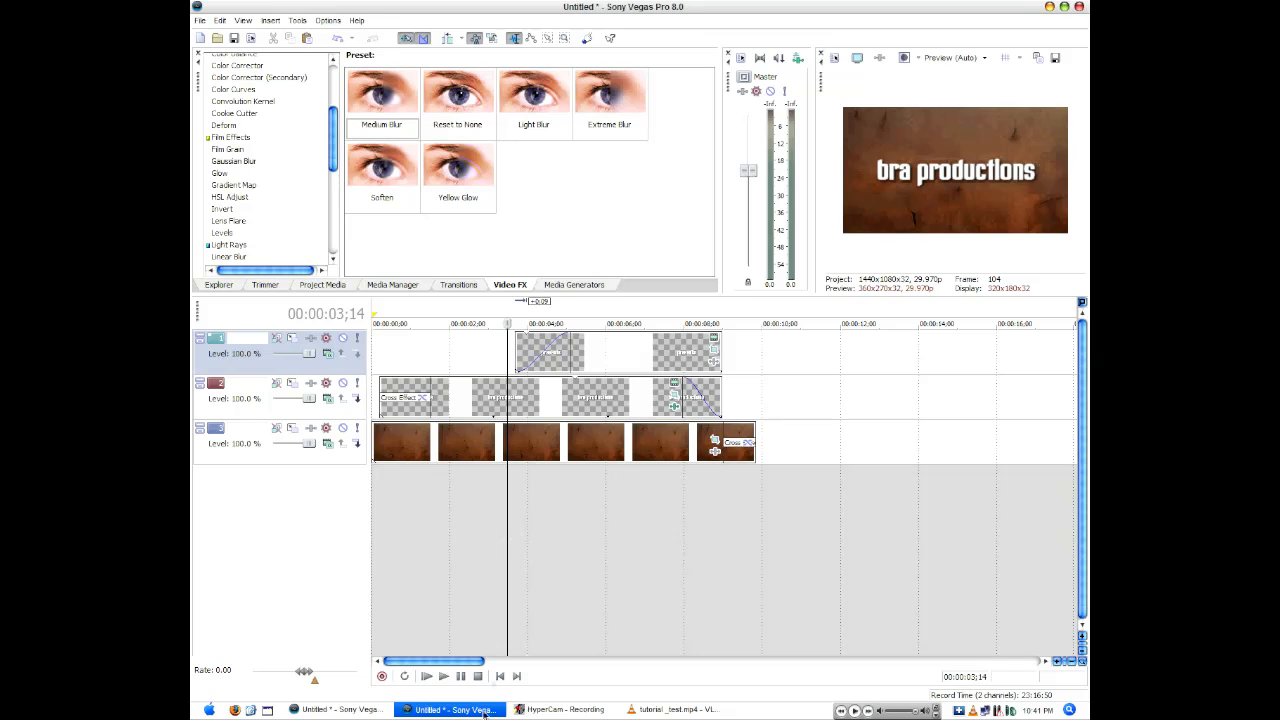
{"action": "left_click", "coordinate": [425, 676]}
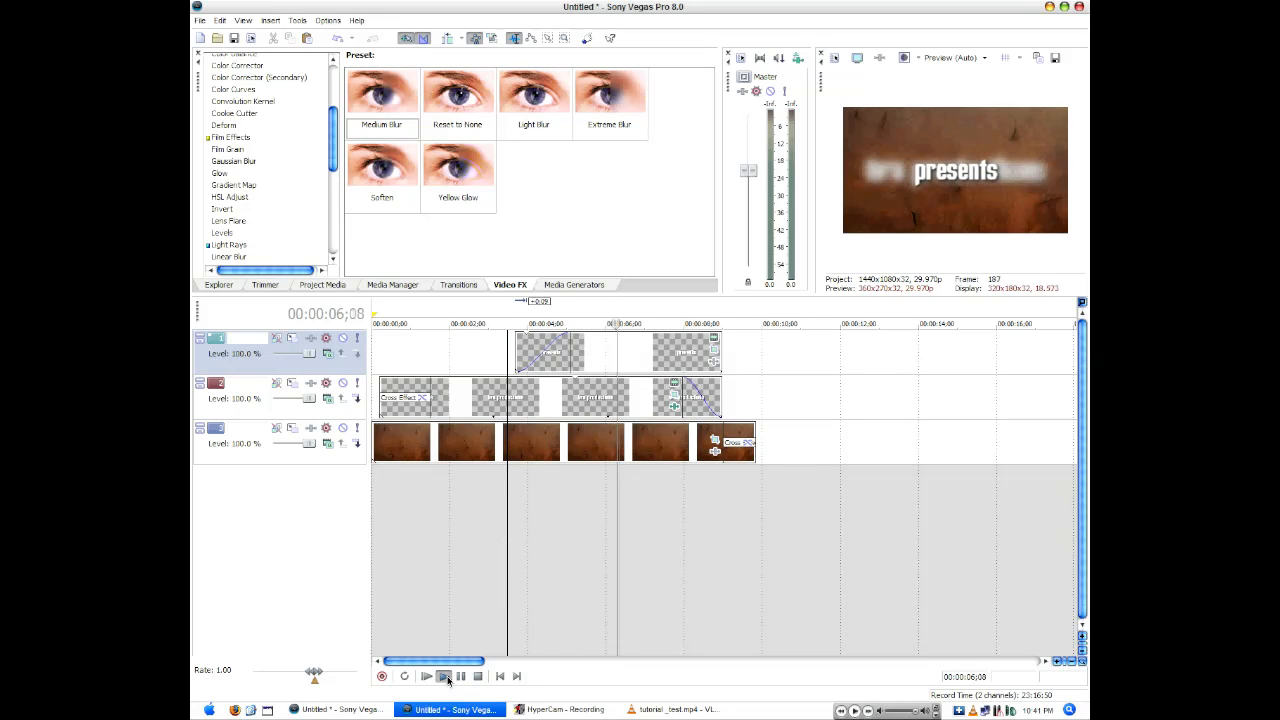
{"action": "left_click", "coordinate": [478, 676]}
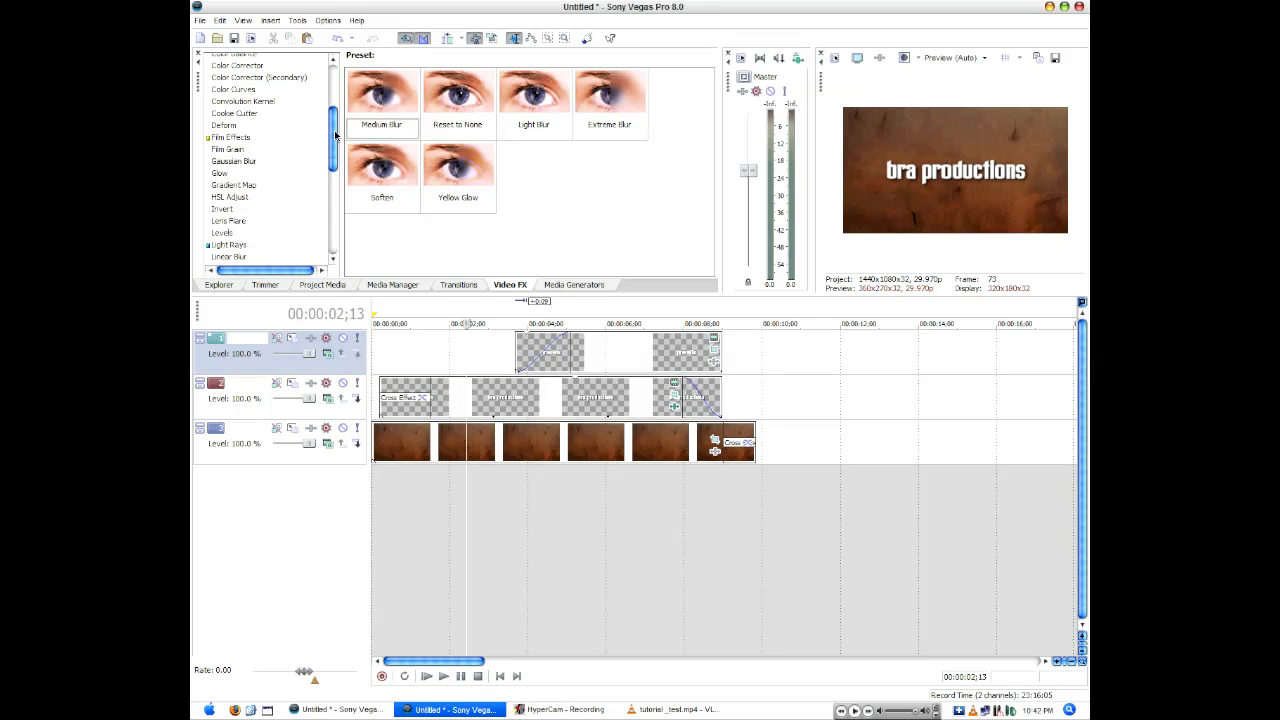
Apply the Bump Map Lower Left Spotlight preset to the 'presents' text and nudge the light position.
{"action": "scroll", "scroll_direction": "down", "scroll_amount": 3}
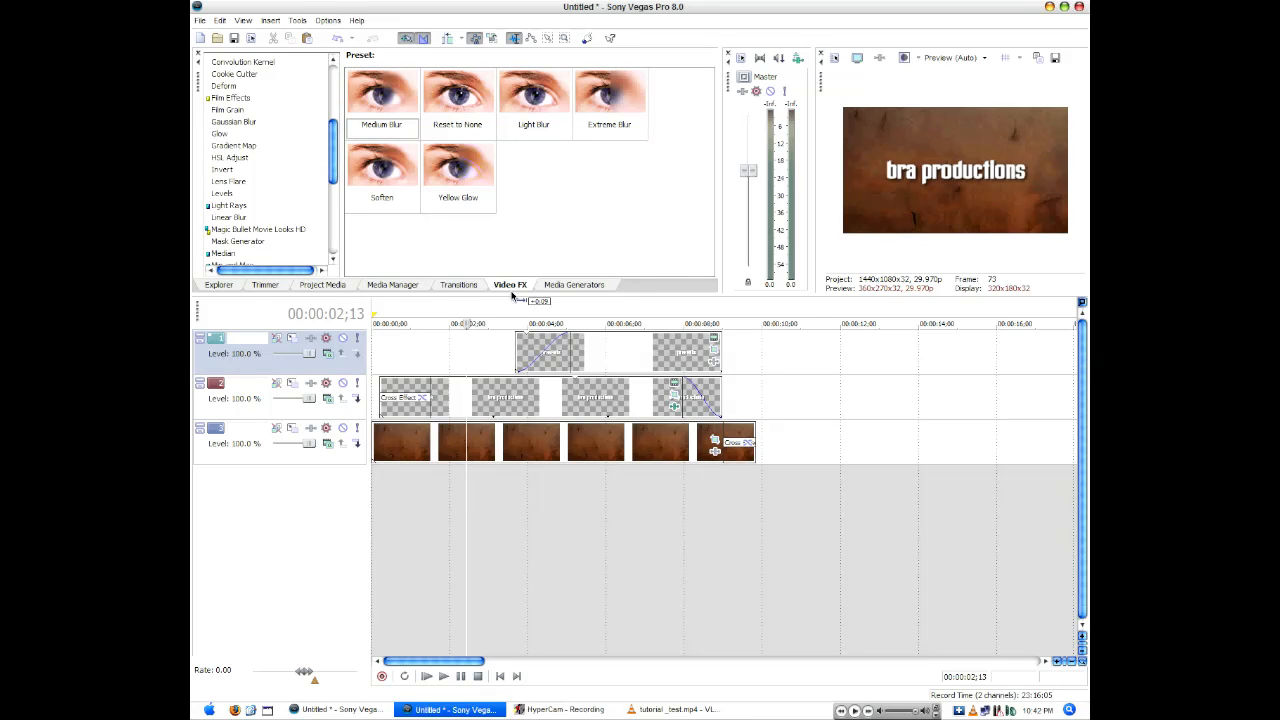
{"action": "scroll", "scroll_direction": "down", "scroll_amount": 3}
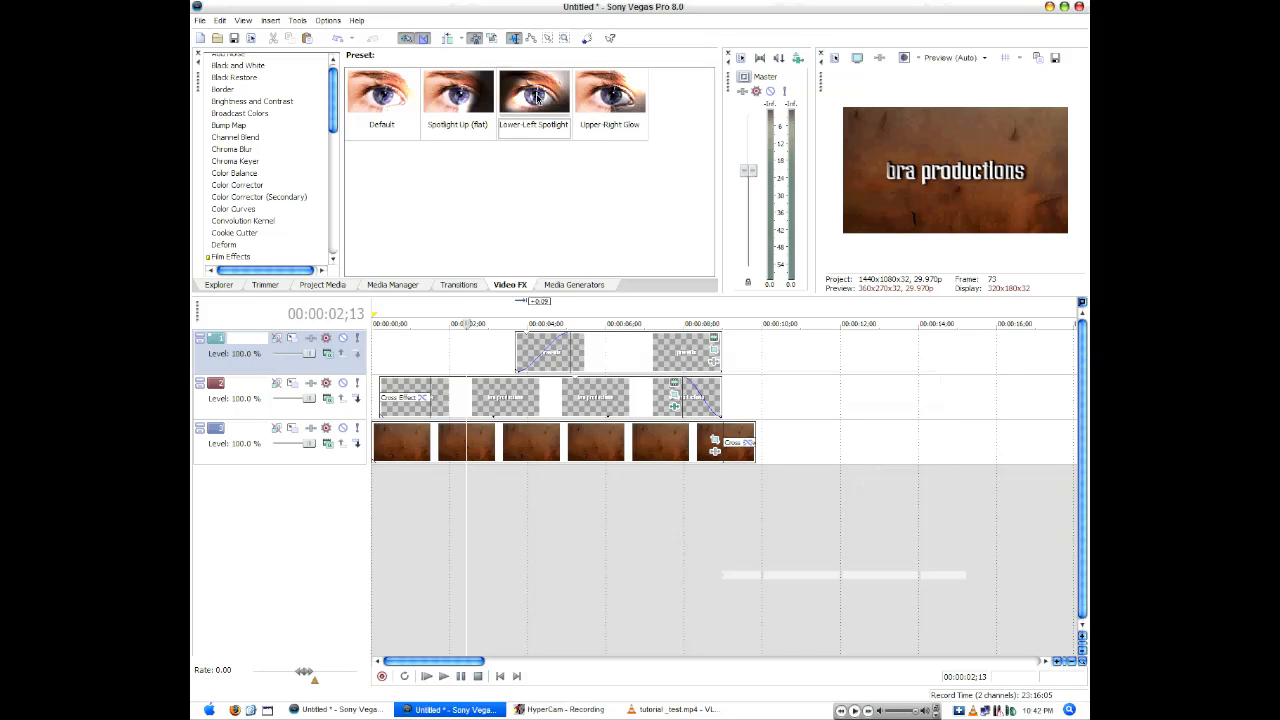
{"action": "left_click", "coordinate": [533, 92]}
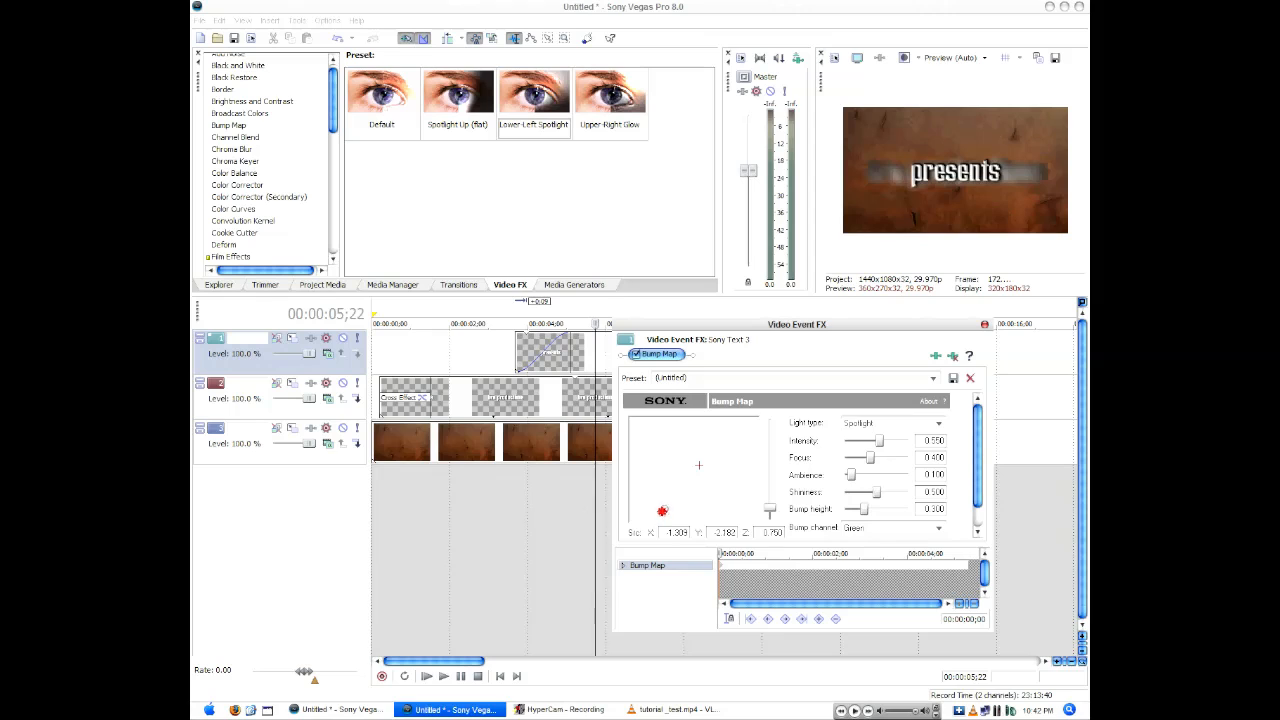
{"action": "left_click_drag", "start_coordinate": [662, 511], "coordinate": [638, 513]}
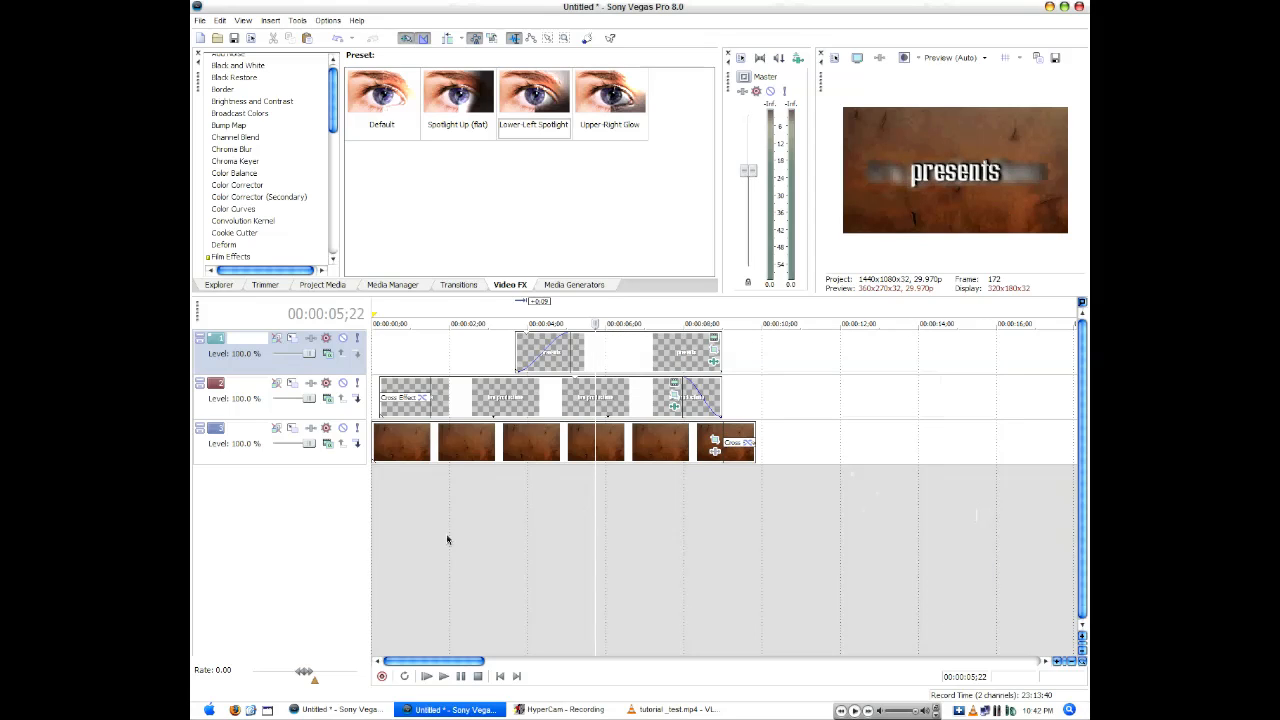
Preview the intro to check the spotlight on the 'presents' text.
{"action": "left_click", "coordinate": [443, 676]}
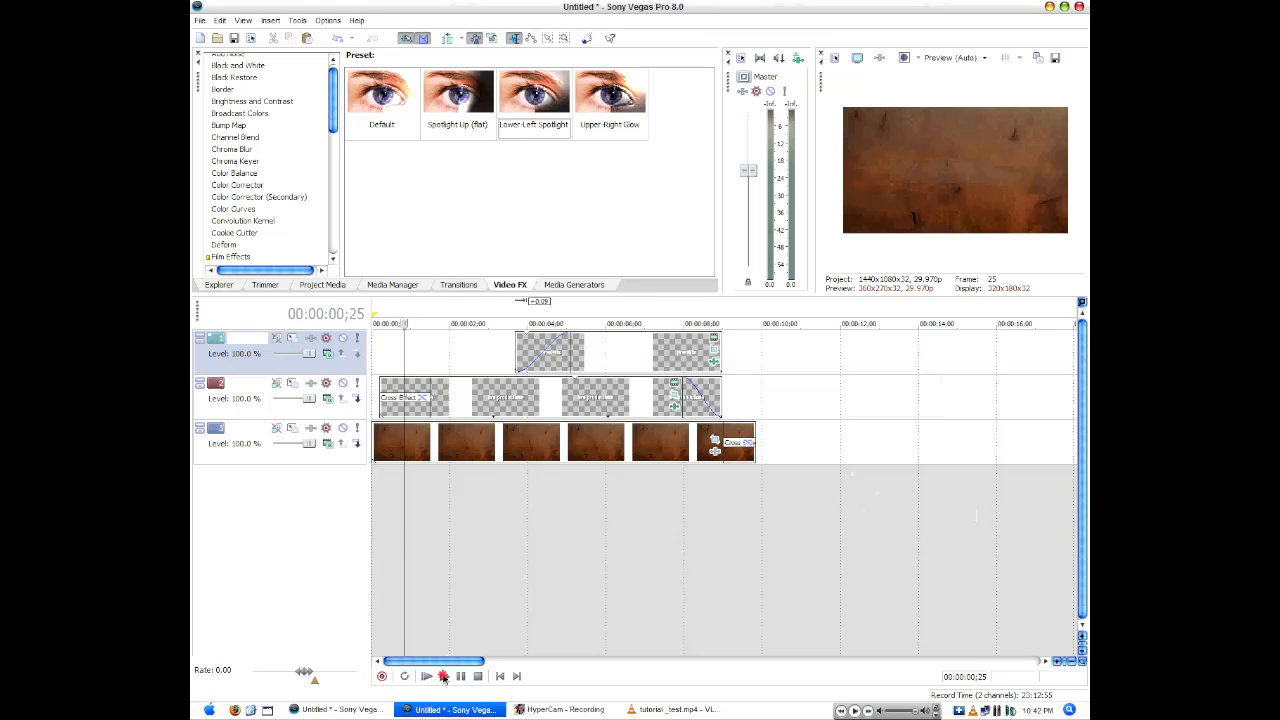
{"action": "left_click", "coordinate": [426, 675]}
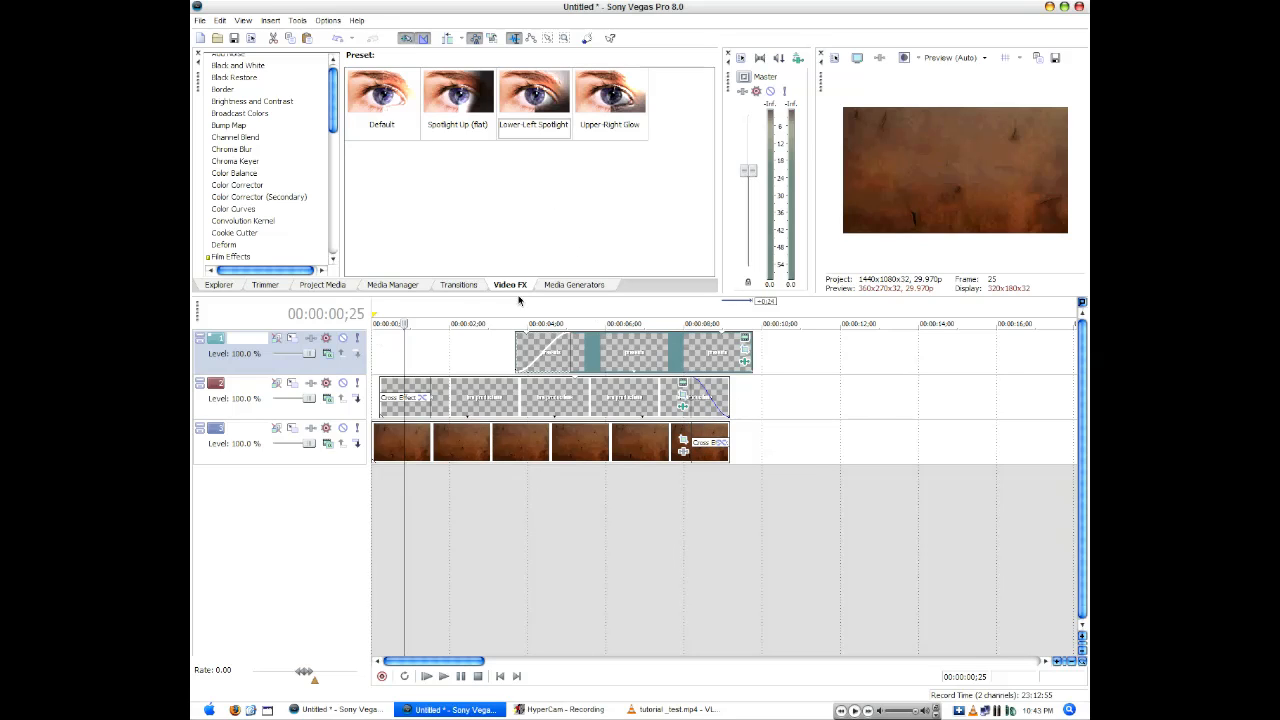
End the last 'presents' text event with a Cross Blur A/B transition and preview the blur-out to black.
{"action": "left_click", "coordinate": [458, 284]}
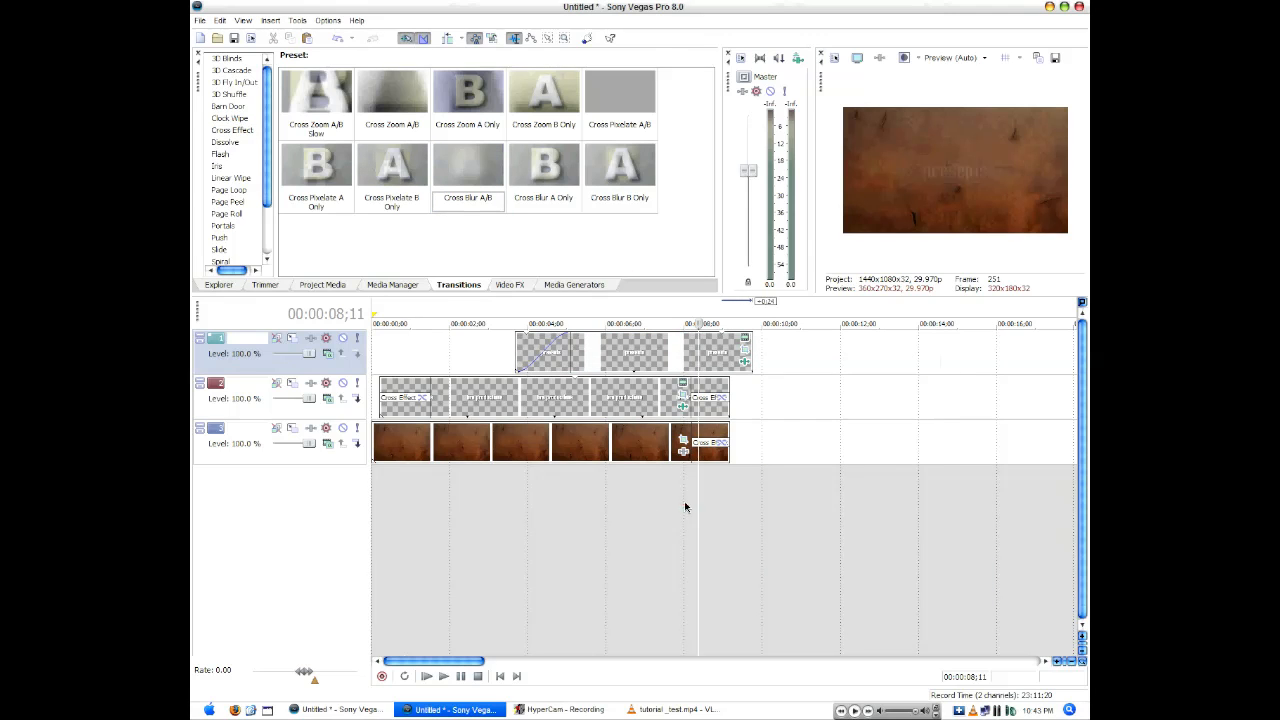
{"action": "left_click", "coordinate": [443, 676]}
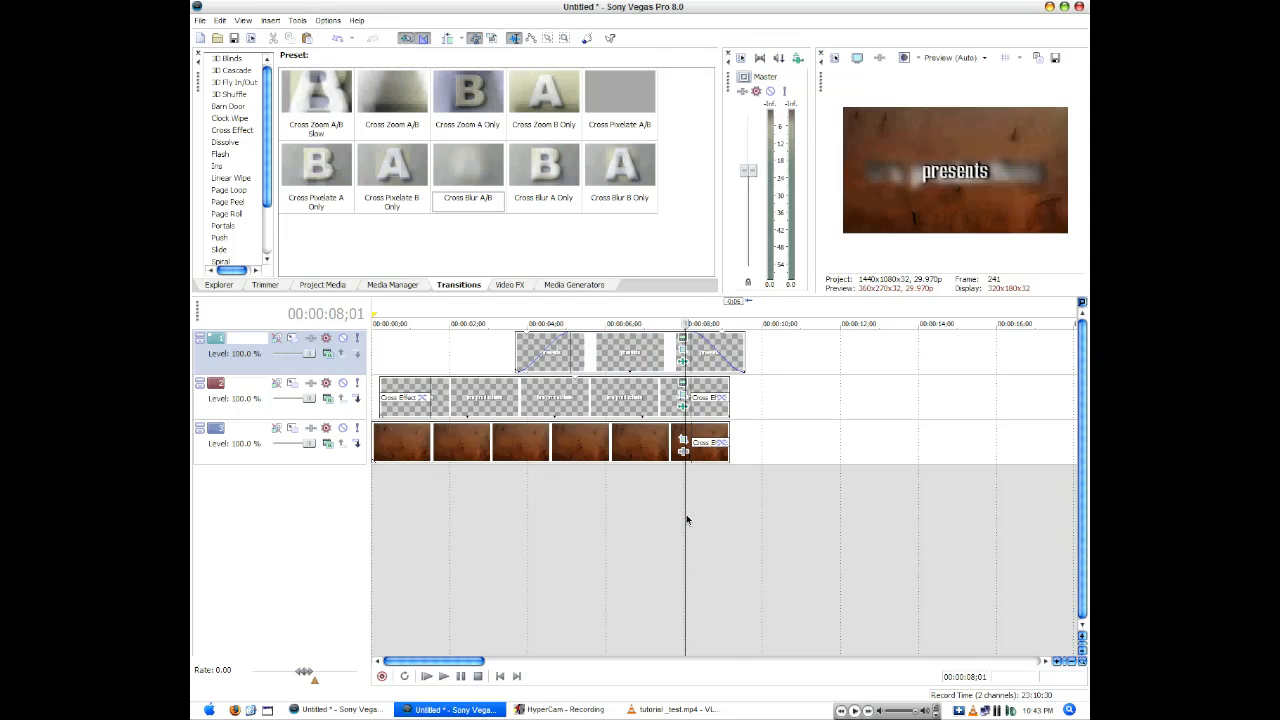
{"action": "left_click", "coordinate": [425, 676]}
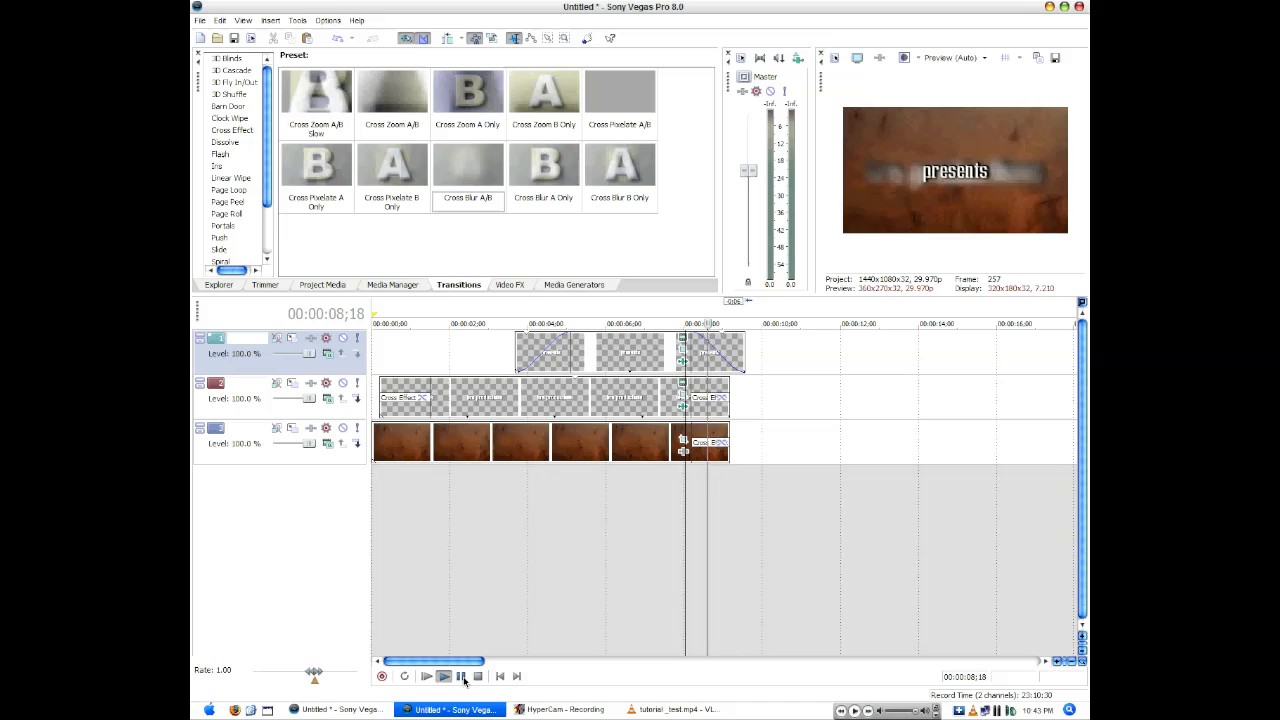
{"action": "left_click", "coordinate": [461, 676]}
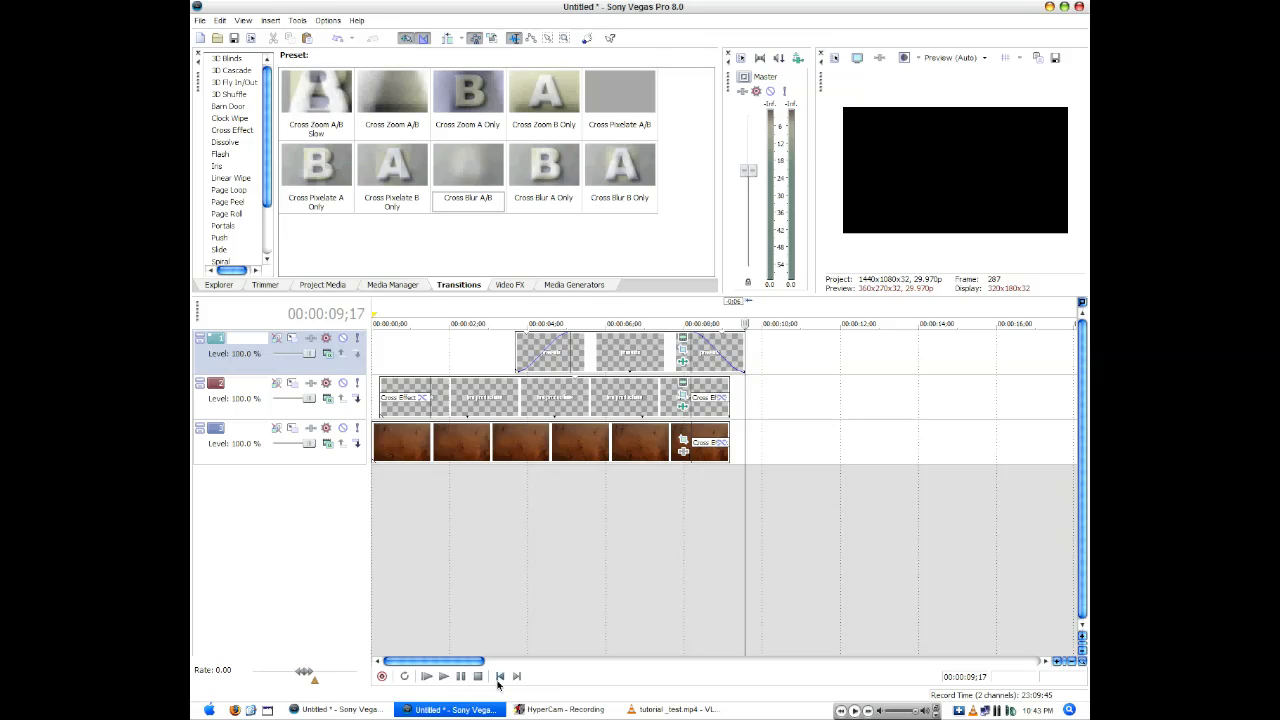
{"action": "left_click", "coordinate": [500, 676]}
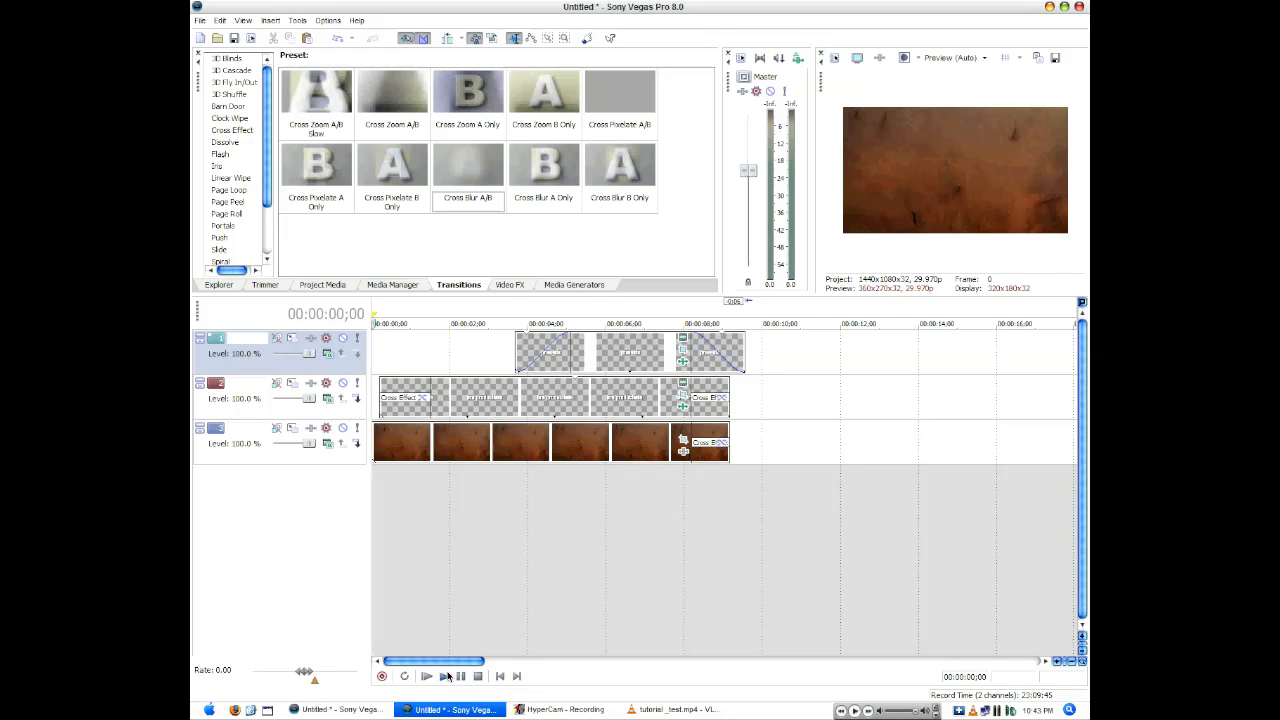
{"action": "left_click", "coordinate": [444, 676]}
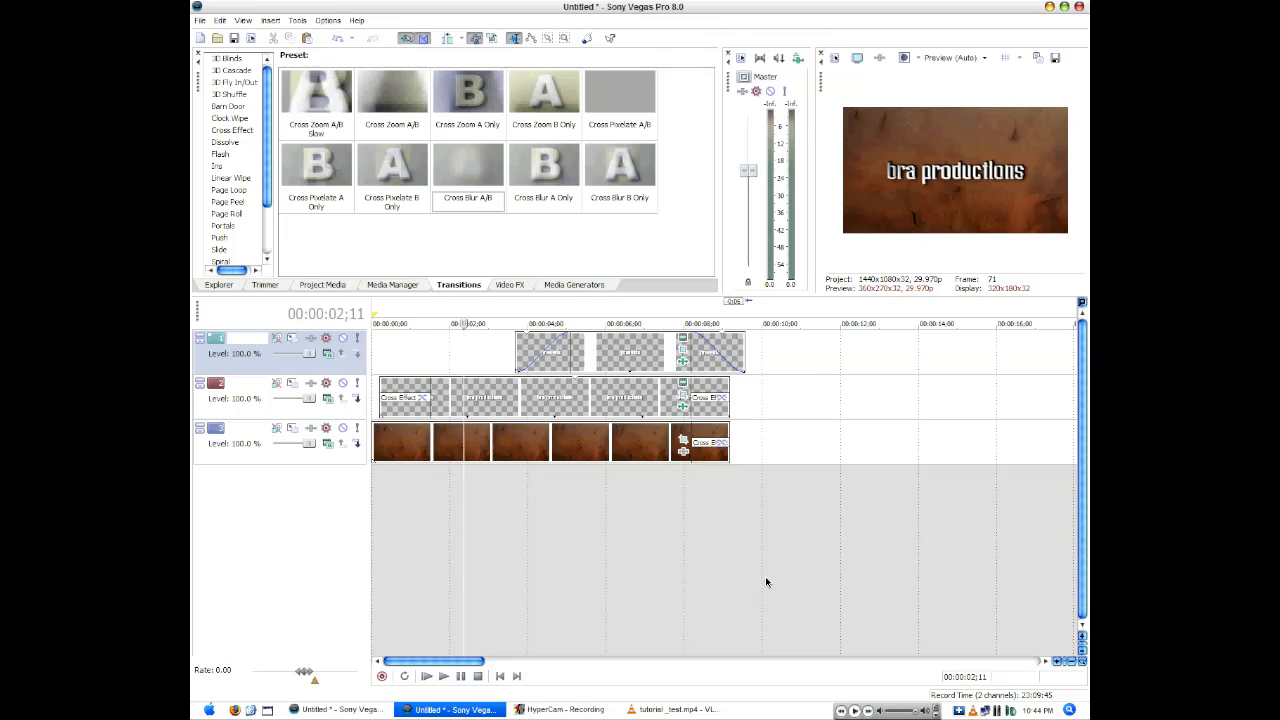
{"action": "left_click", "coordinate": [517, 518]}
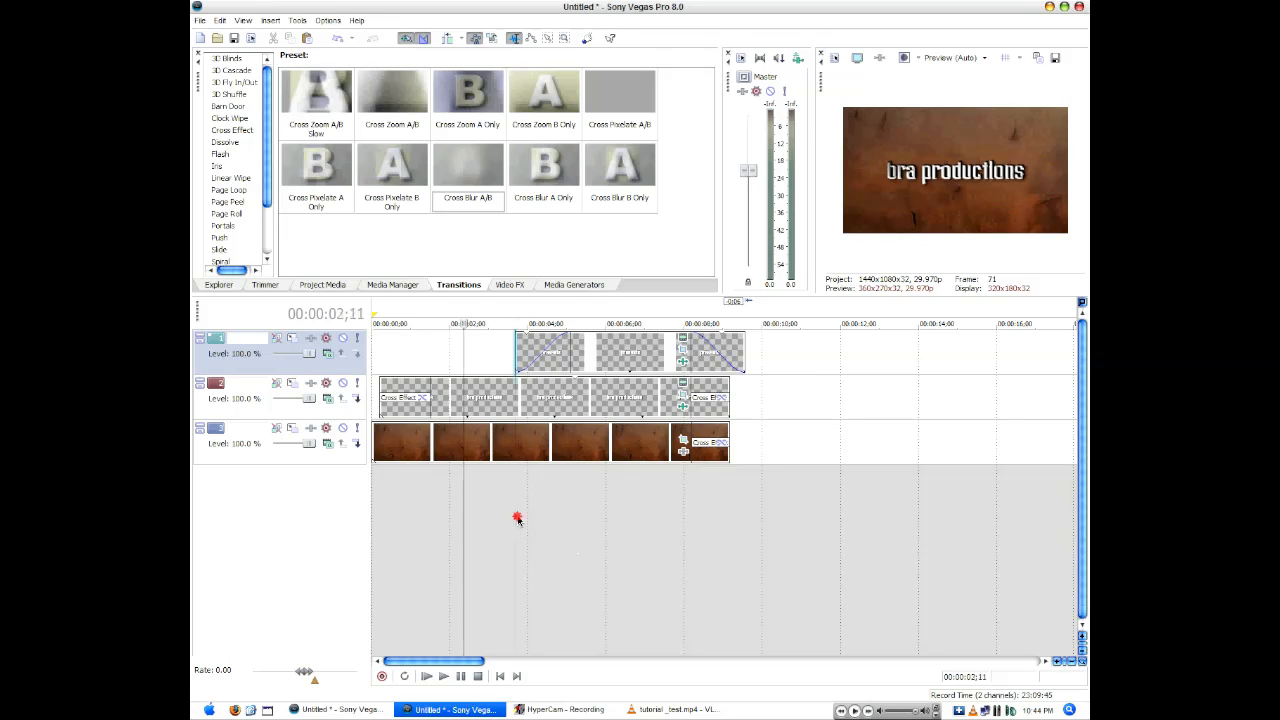